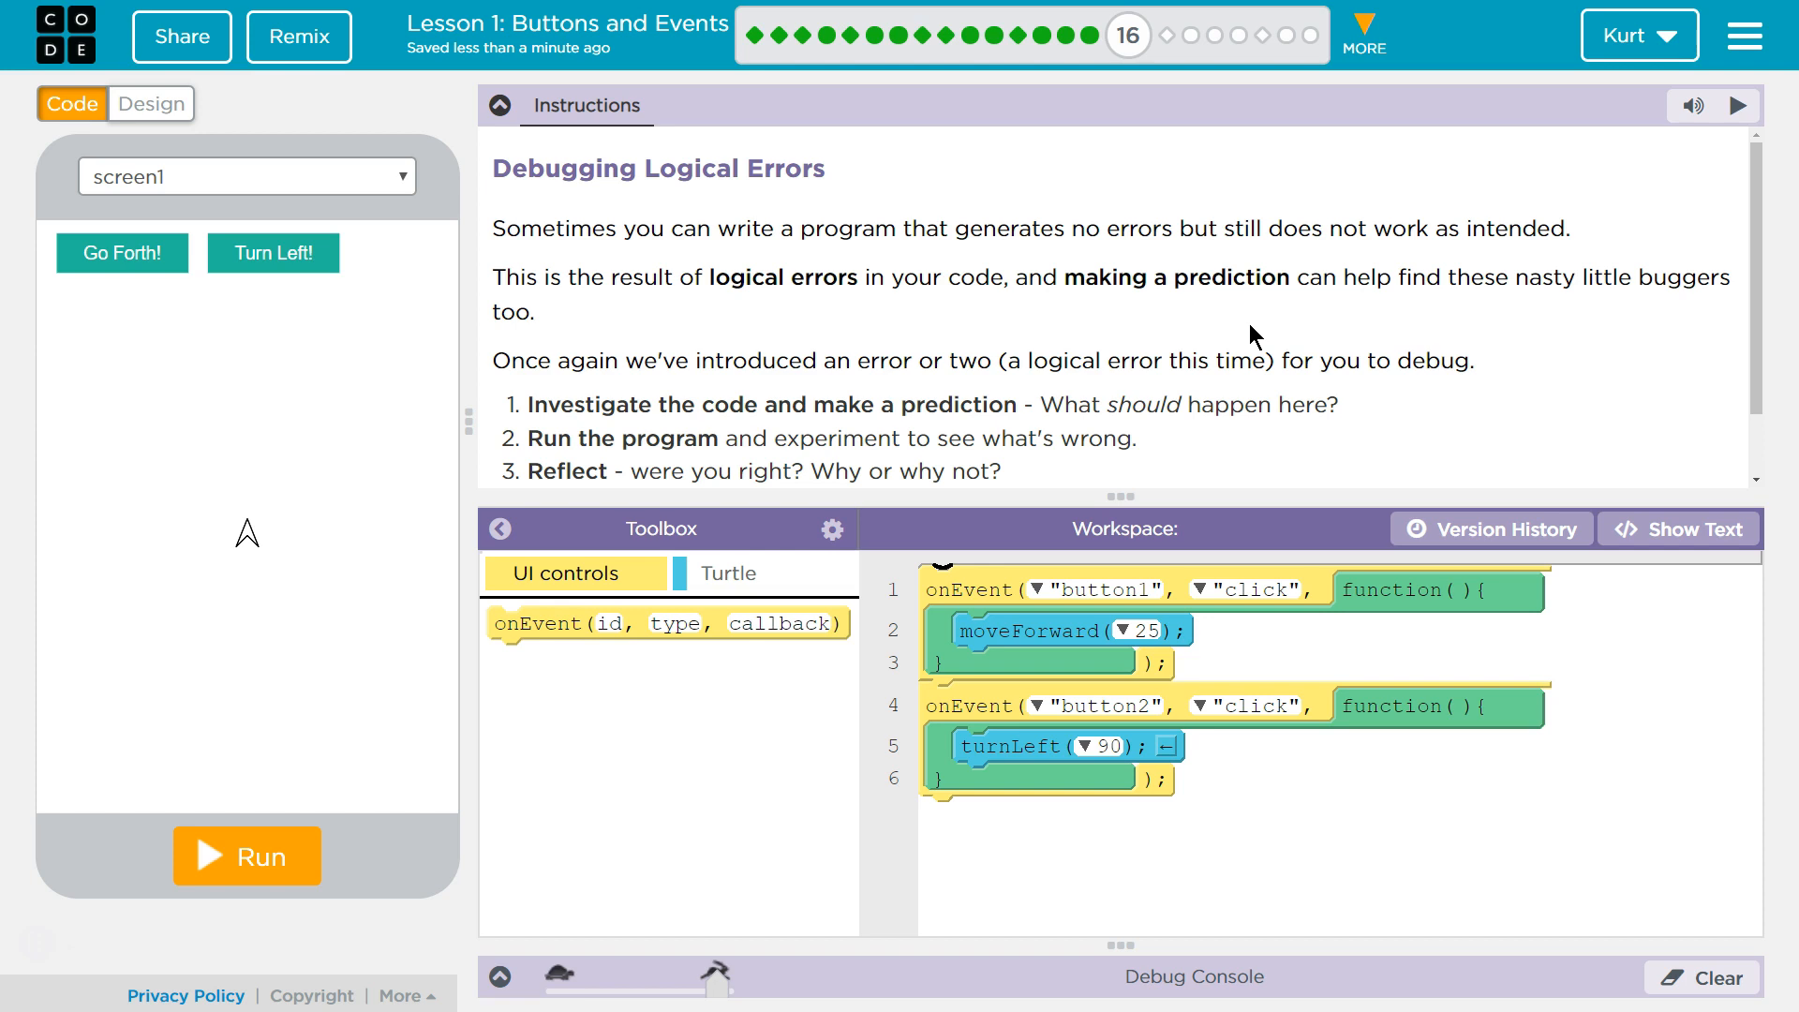
mouse_move(1151, 255)
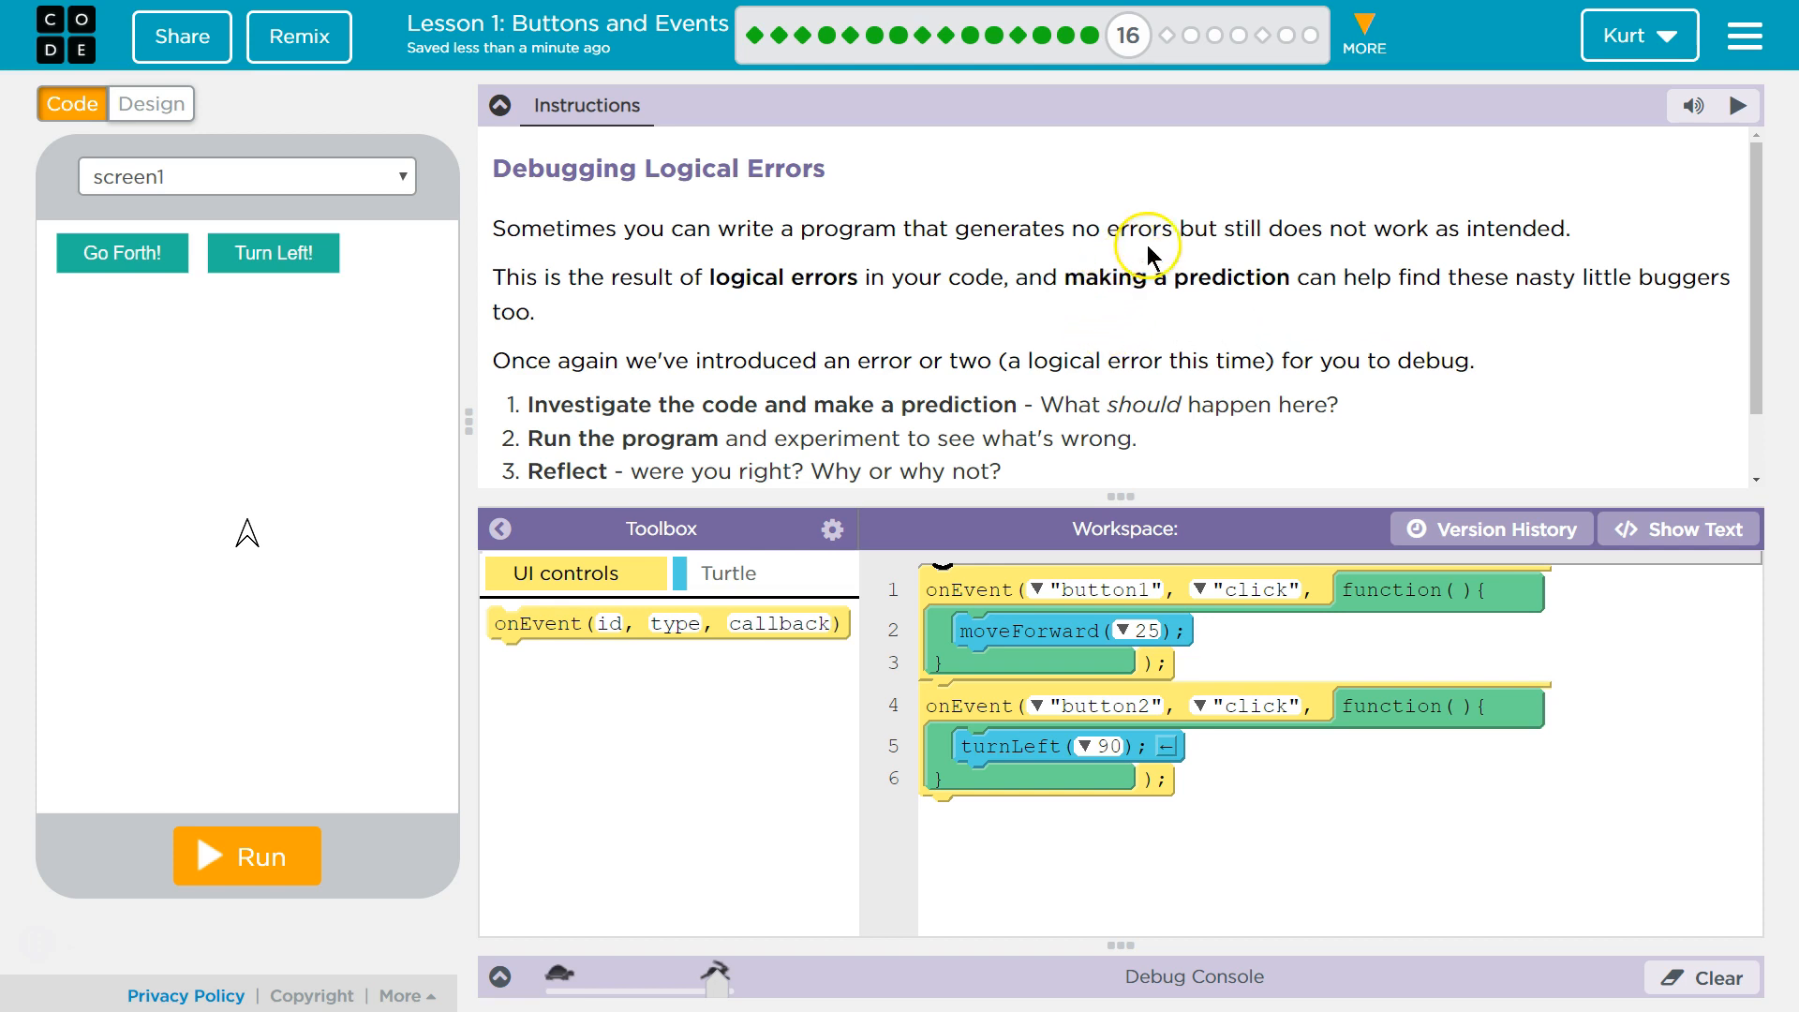
mouse_move(1138, 275)
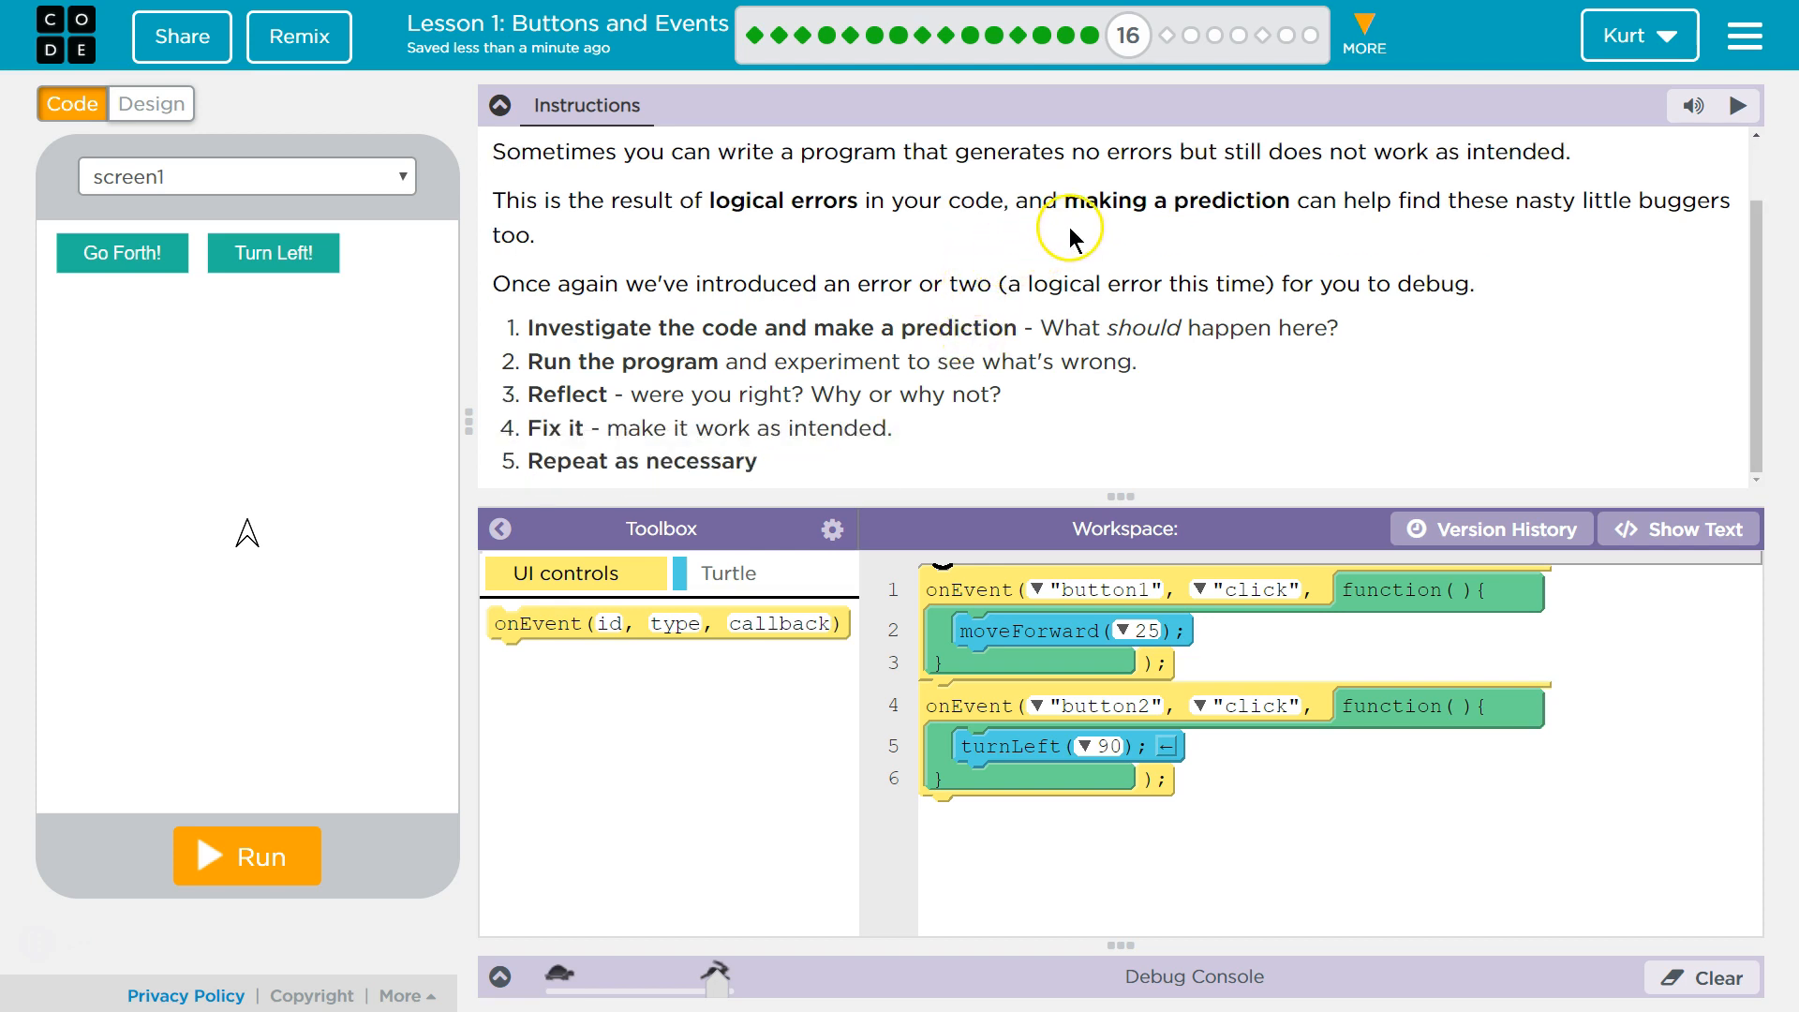
mouse_move(1629, 227)
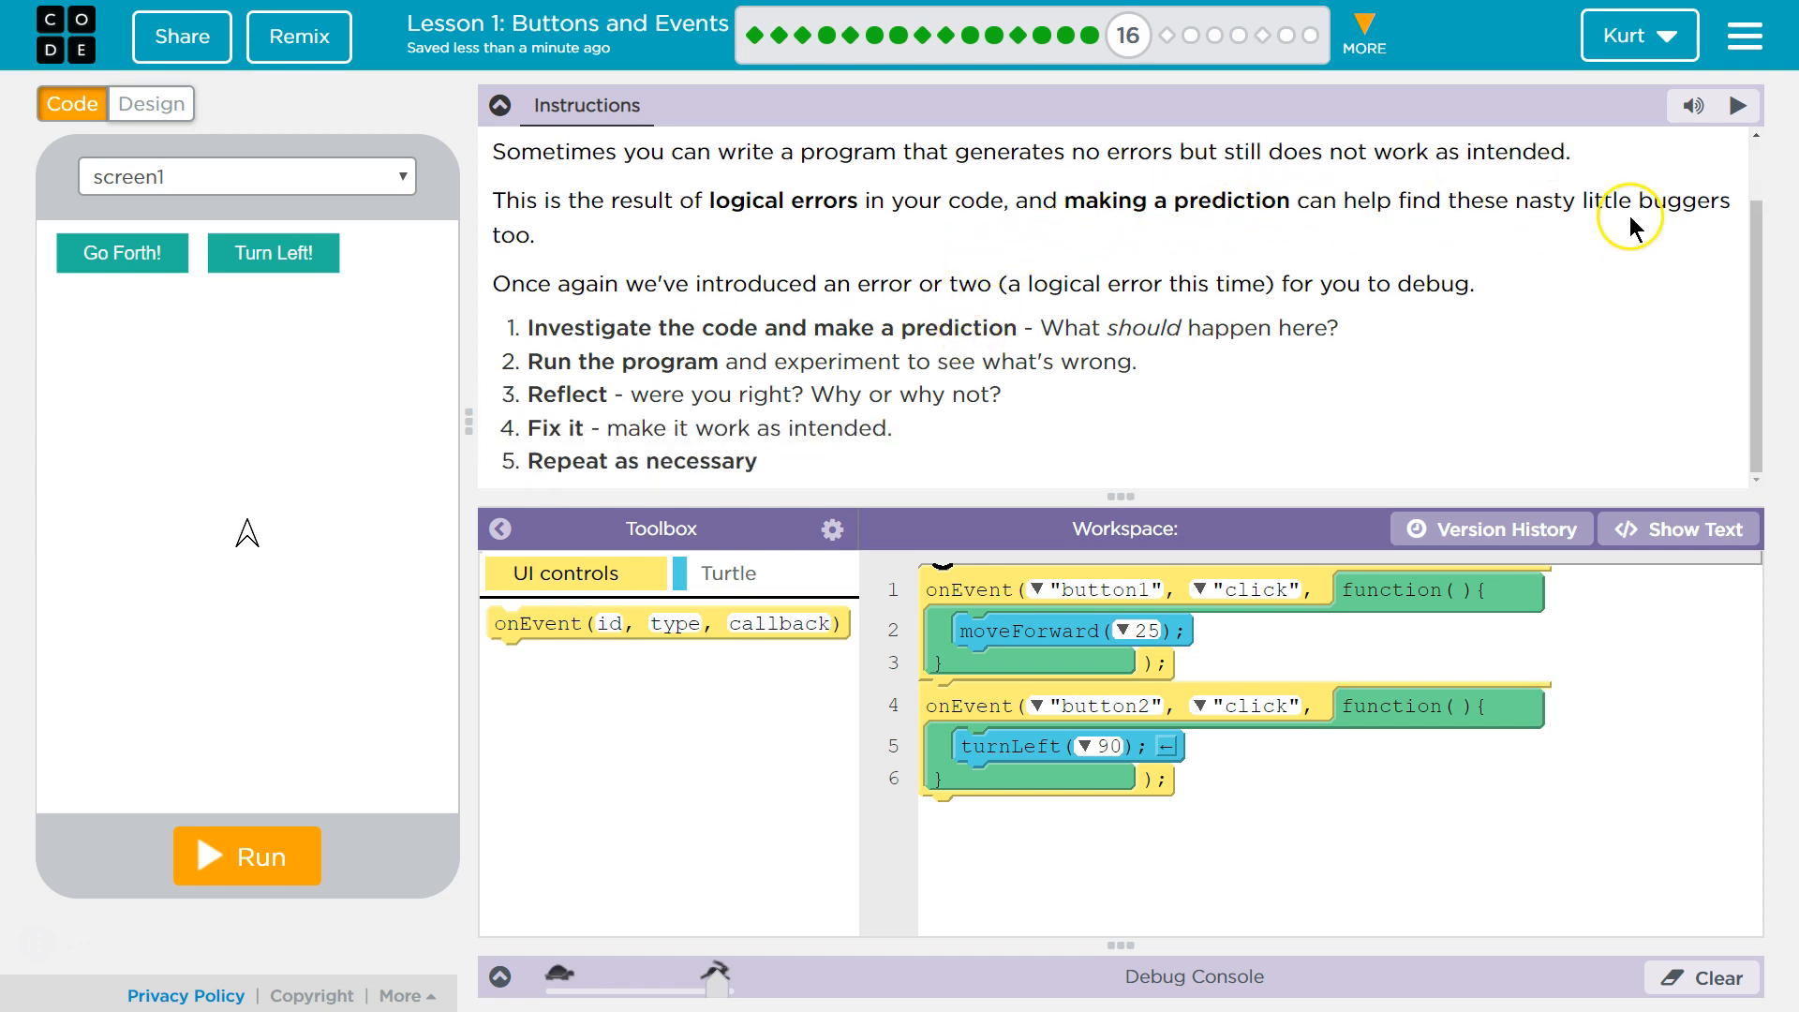
mouse_move(1681, 201)
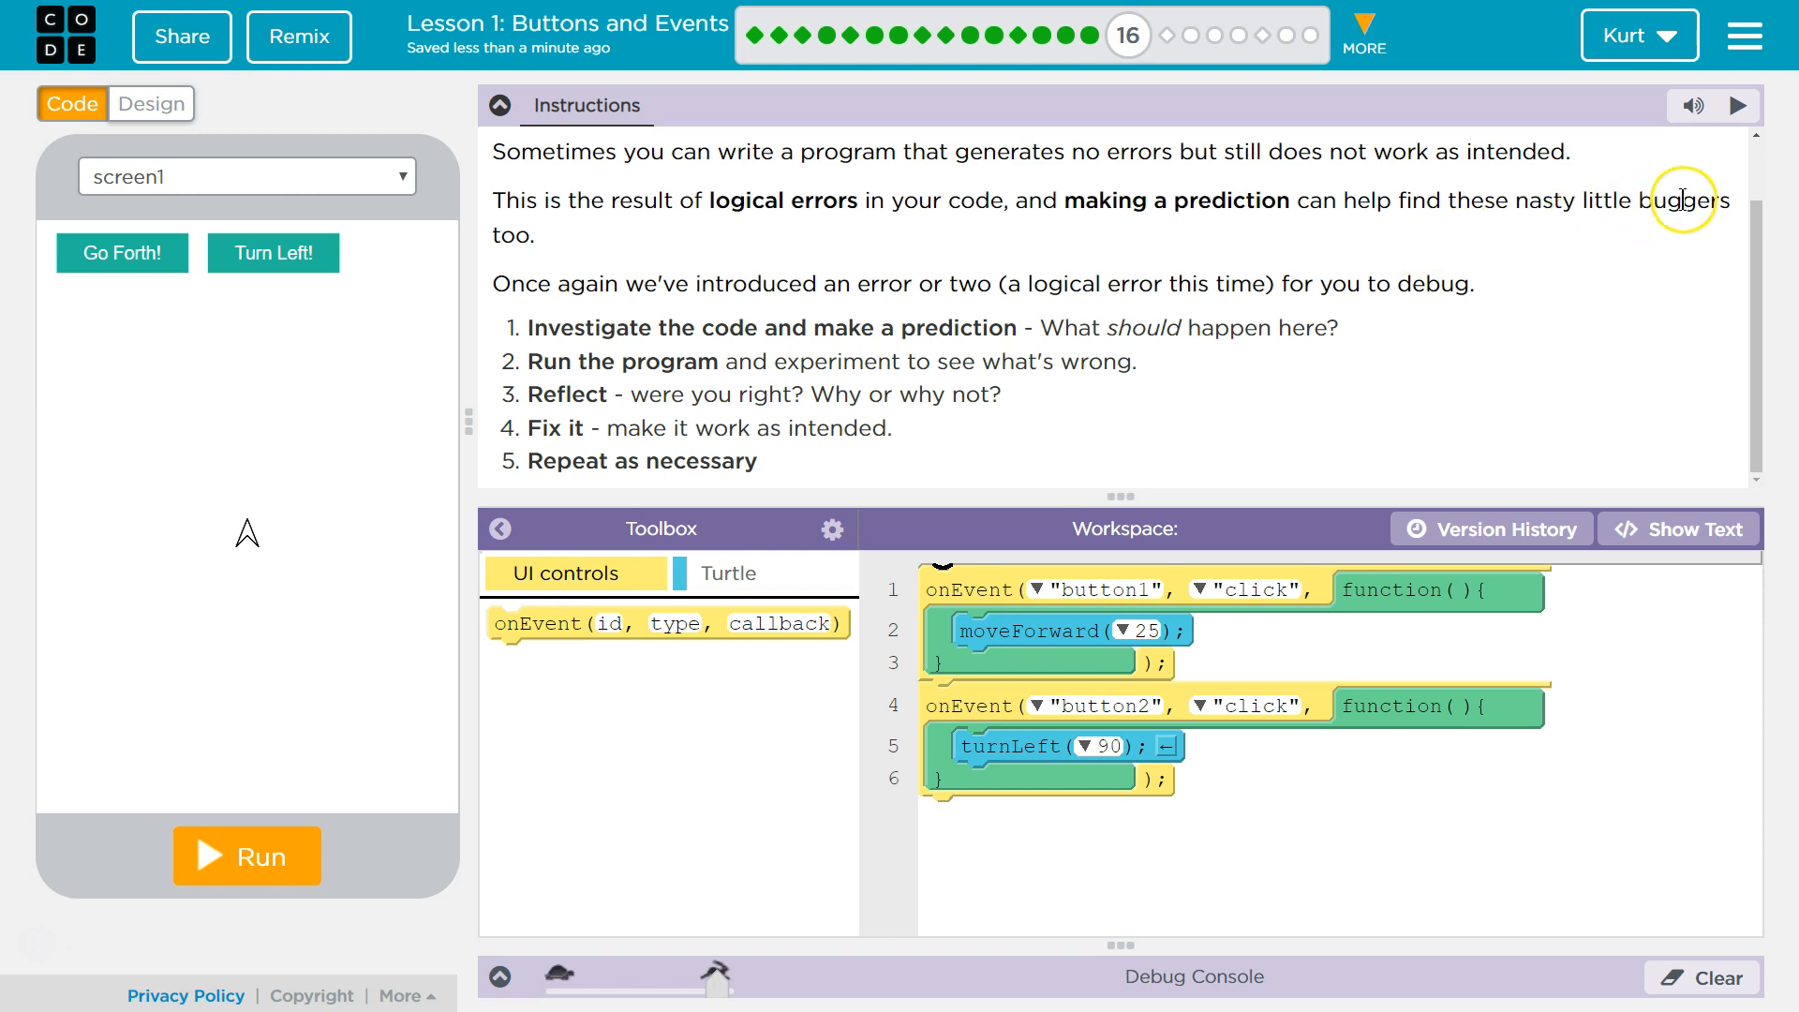
mouse_move(916, 319)
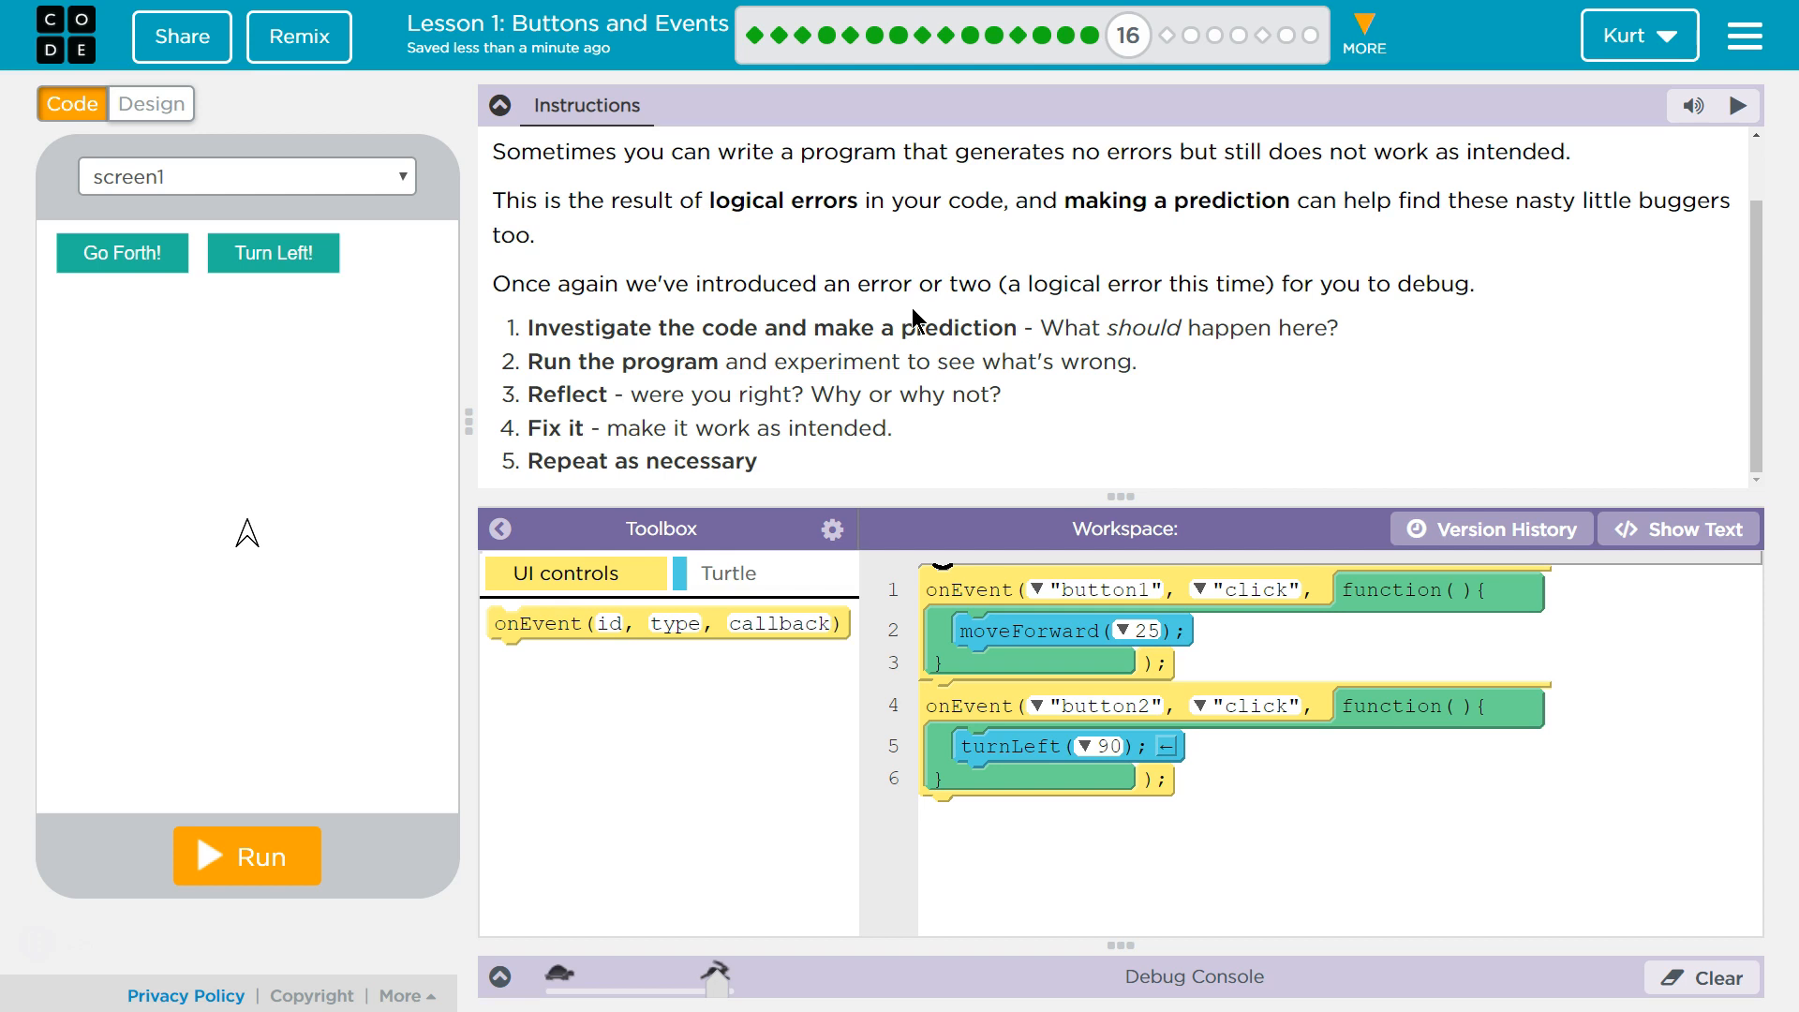
mouse_move(1418, 281)
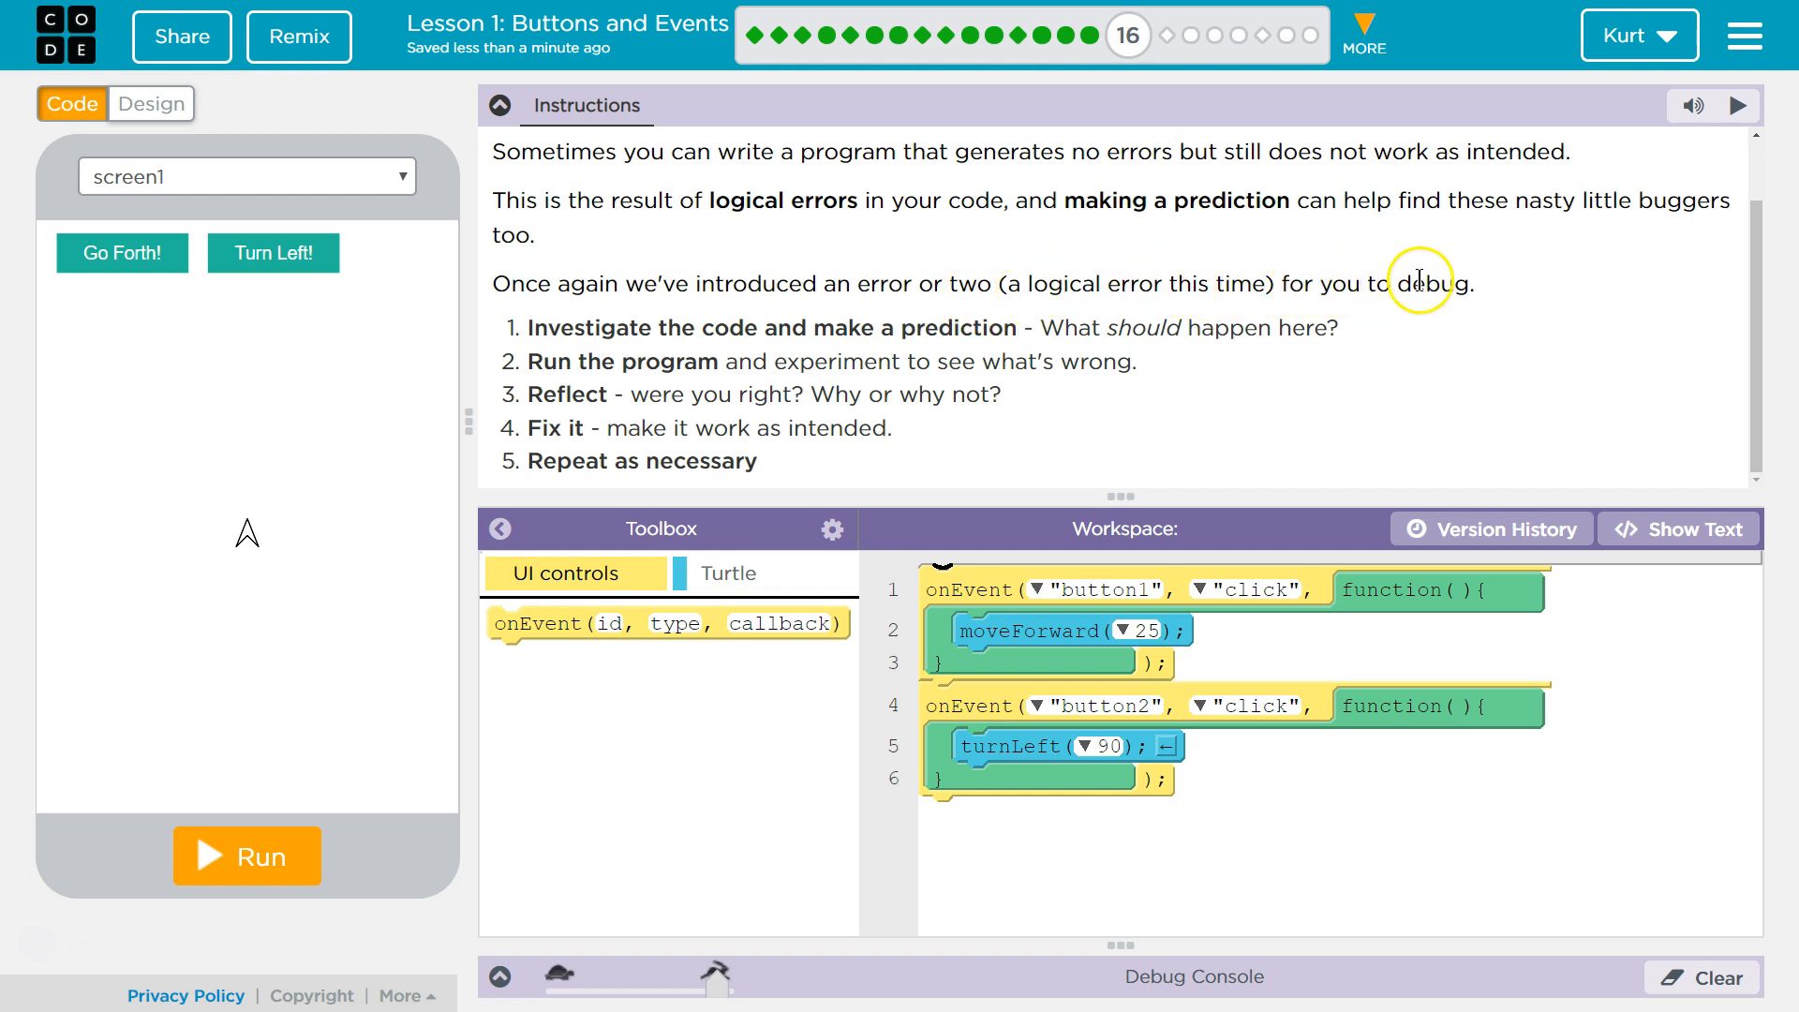
mouse_move(1420, 281)
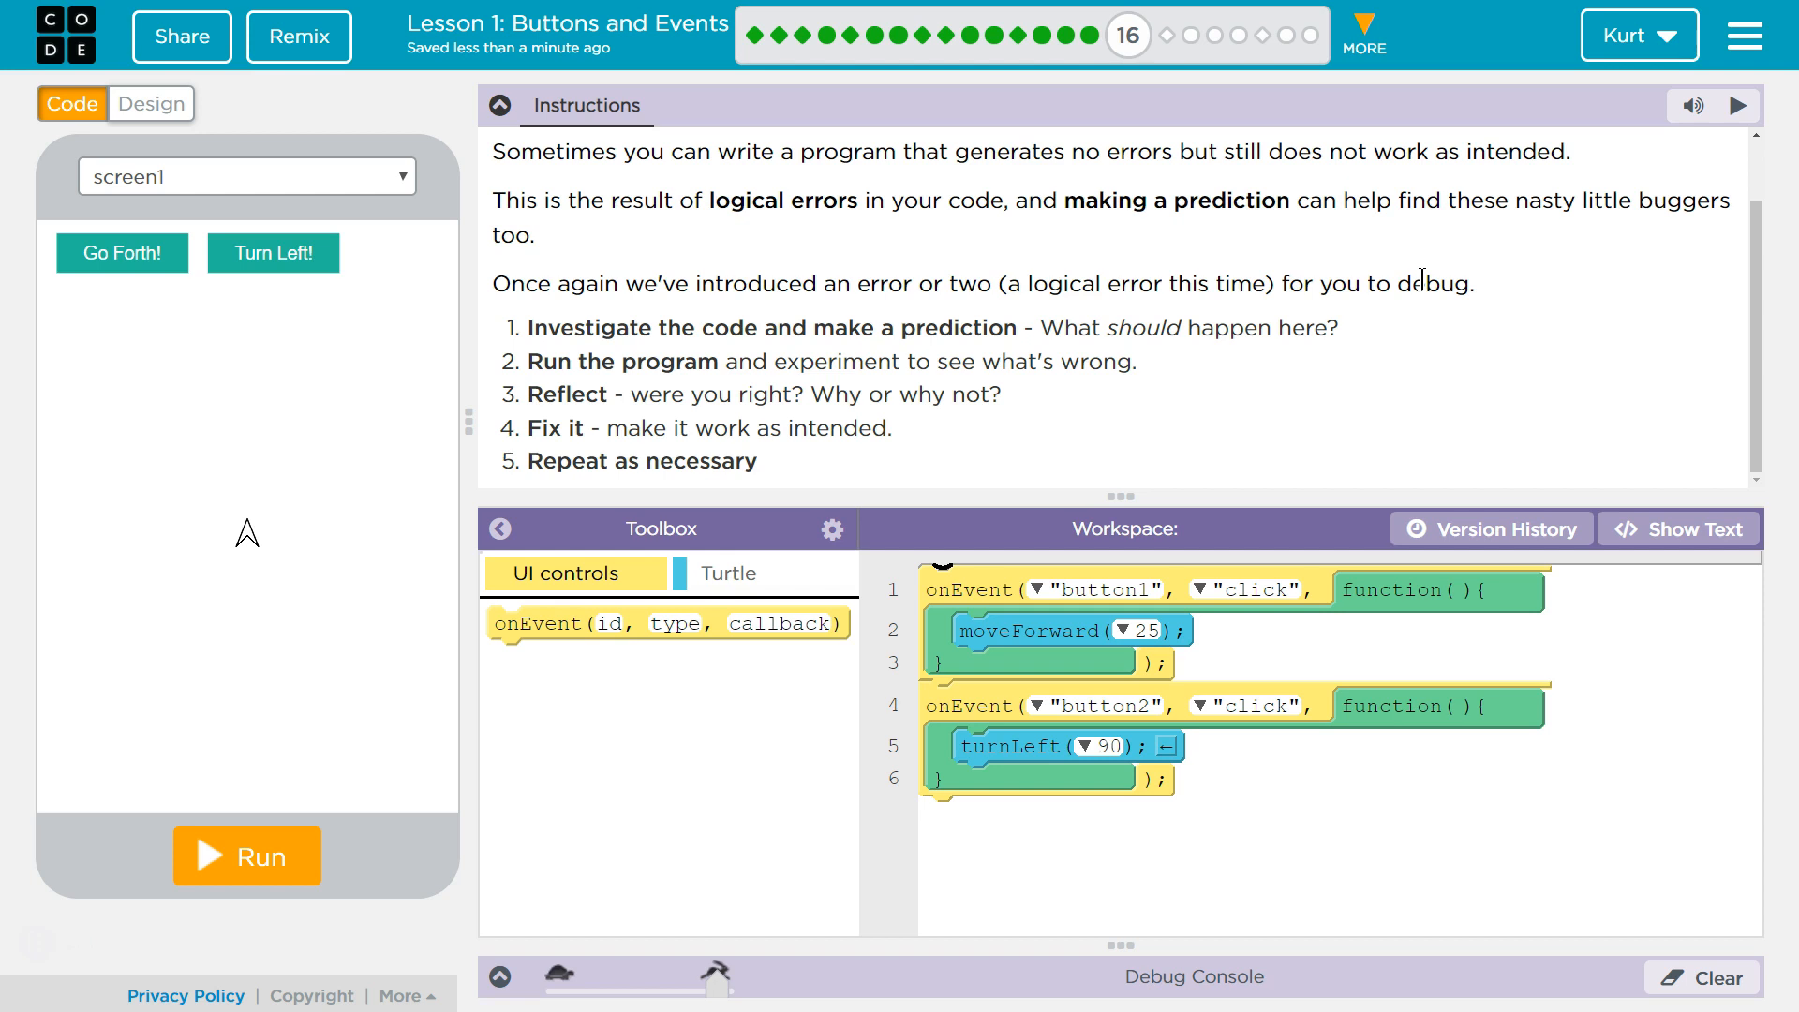
mouse_move(1437, 289)
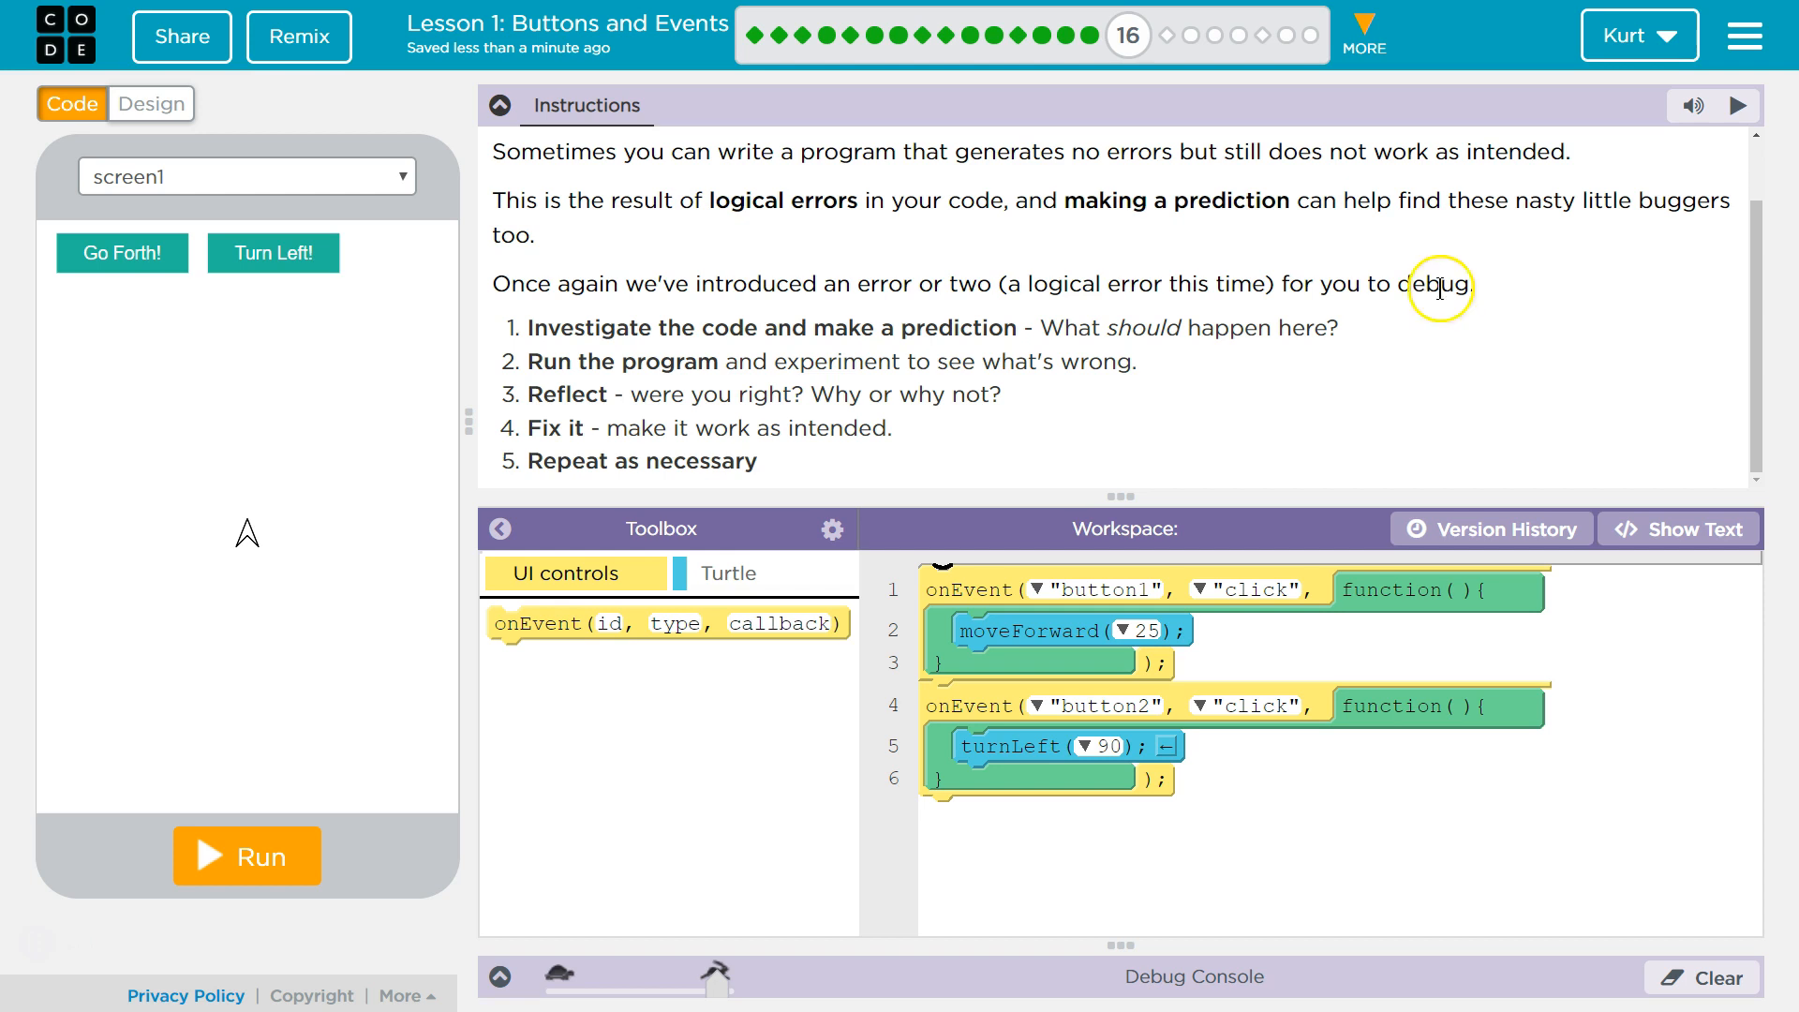
mouse_move(1501, 502)
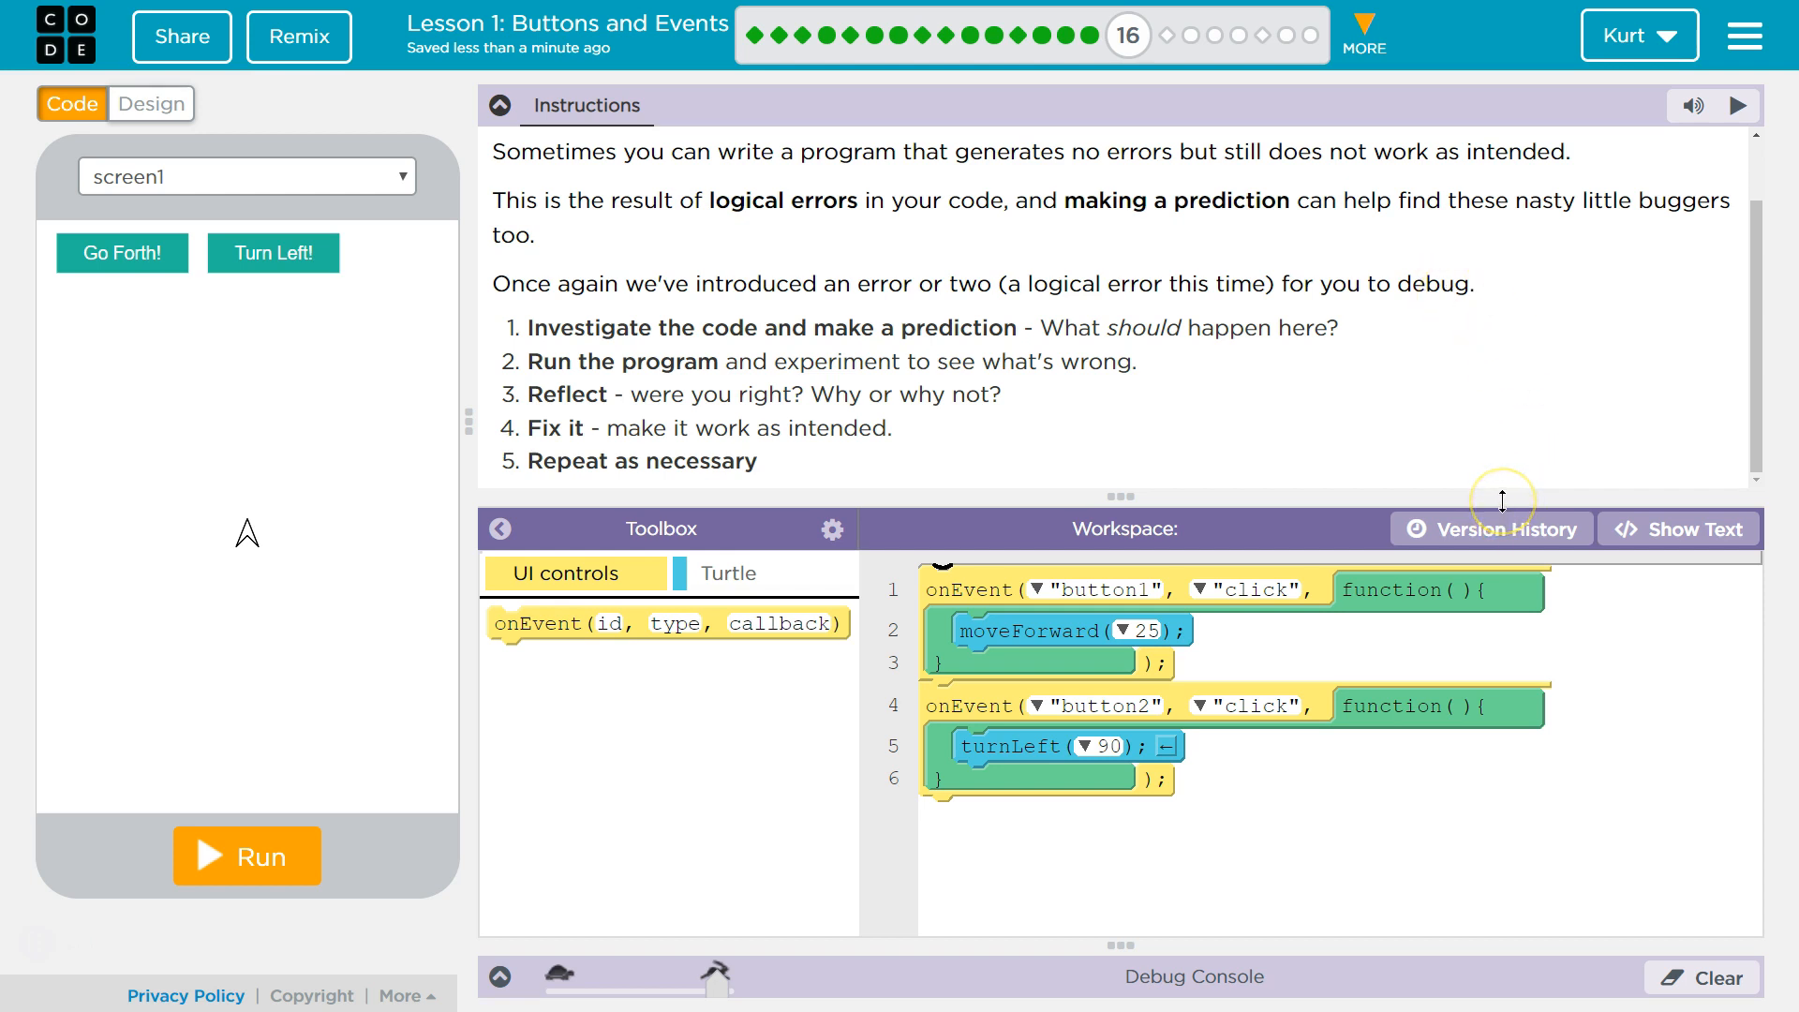
mouse_move(396, 294)
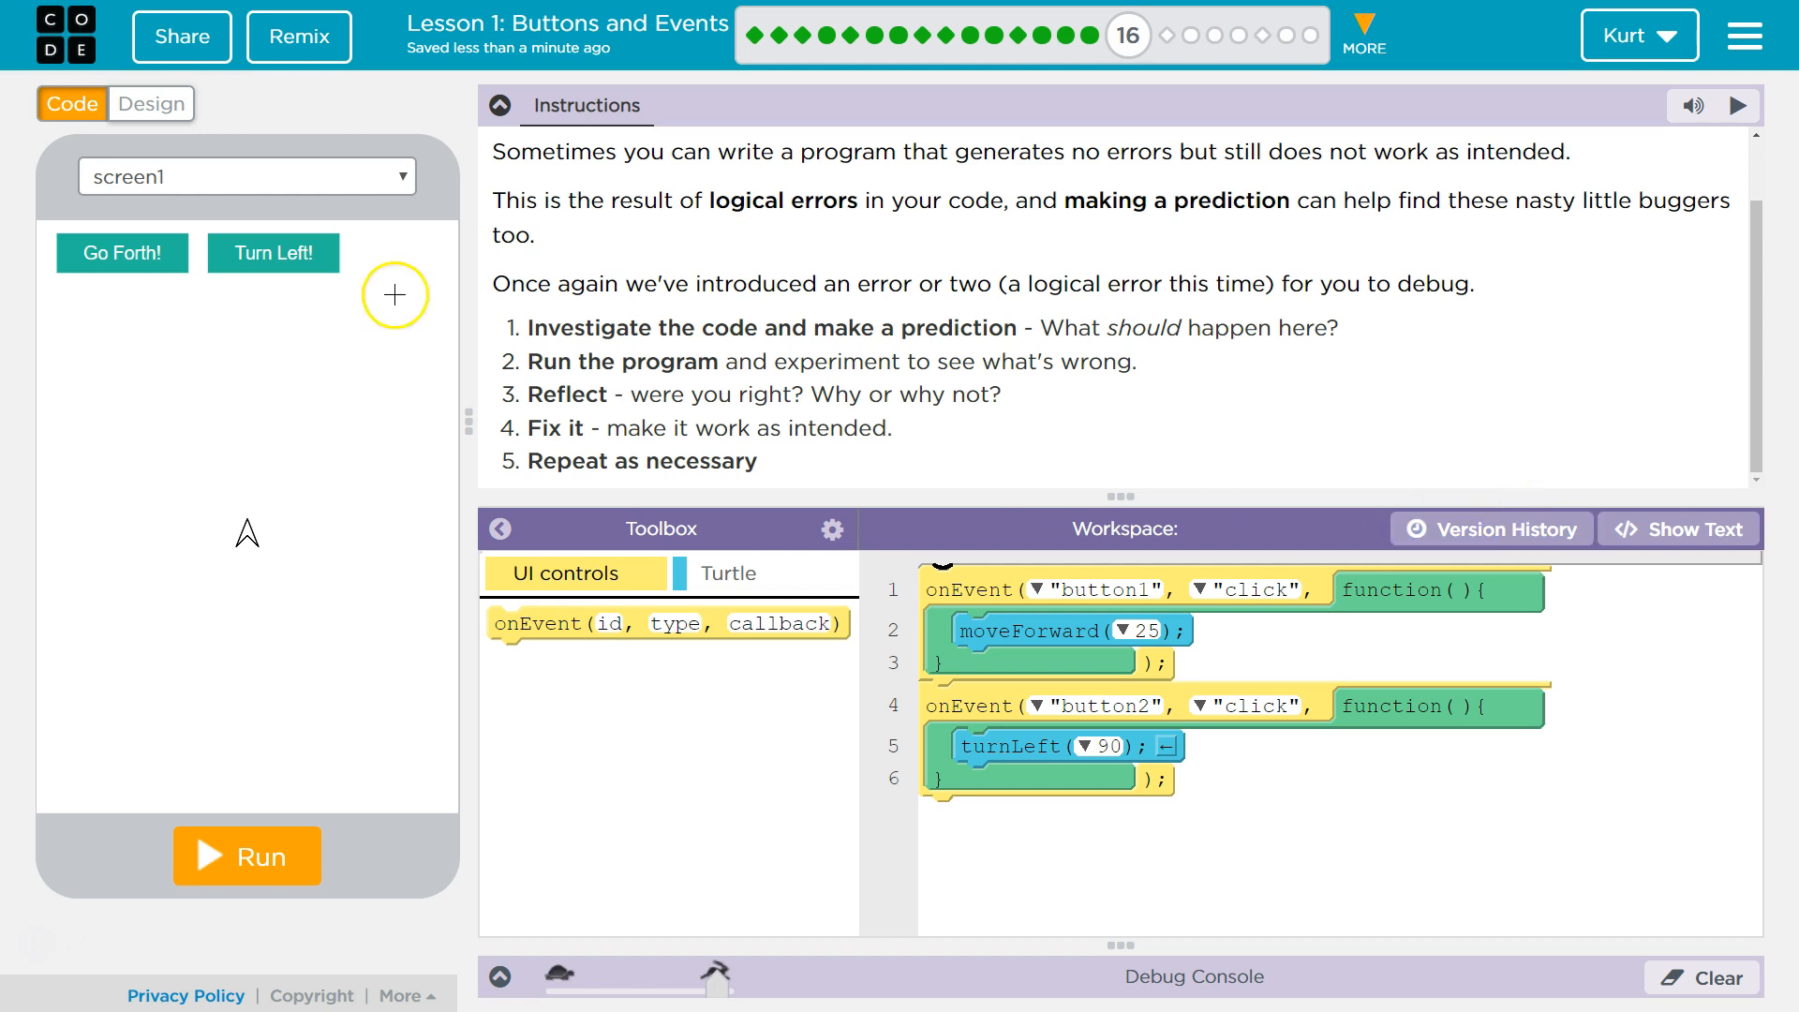
- Check which element ids the onEvent handler can listen to in the code
click(1037, 590)
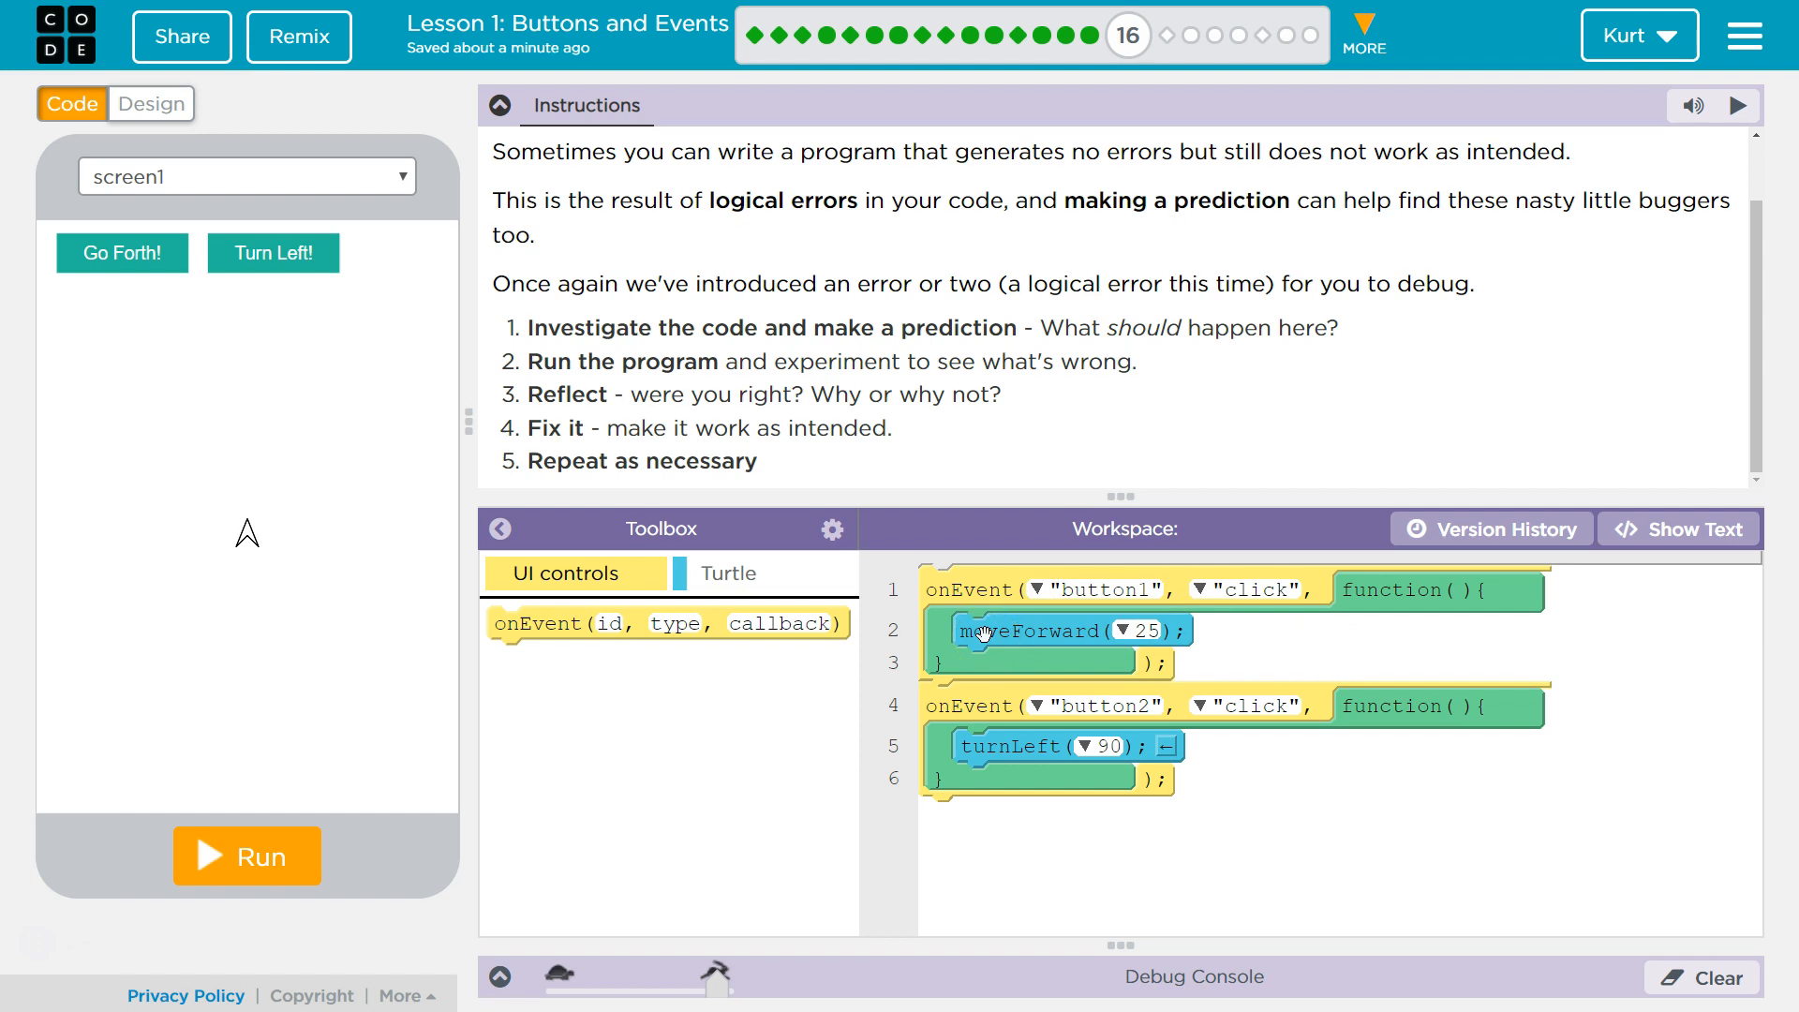
click(1042, 705)
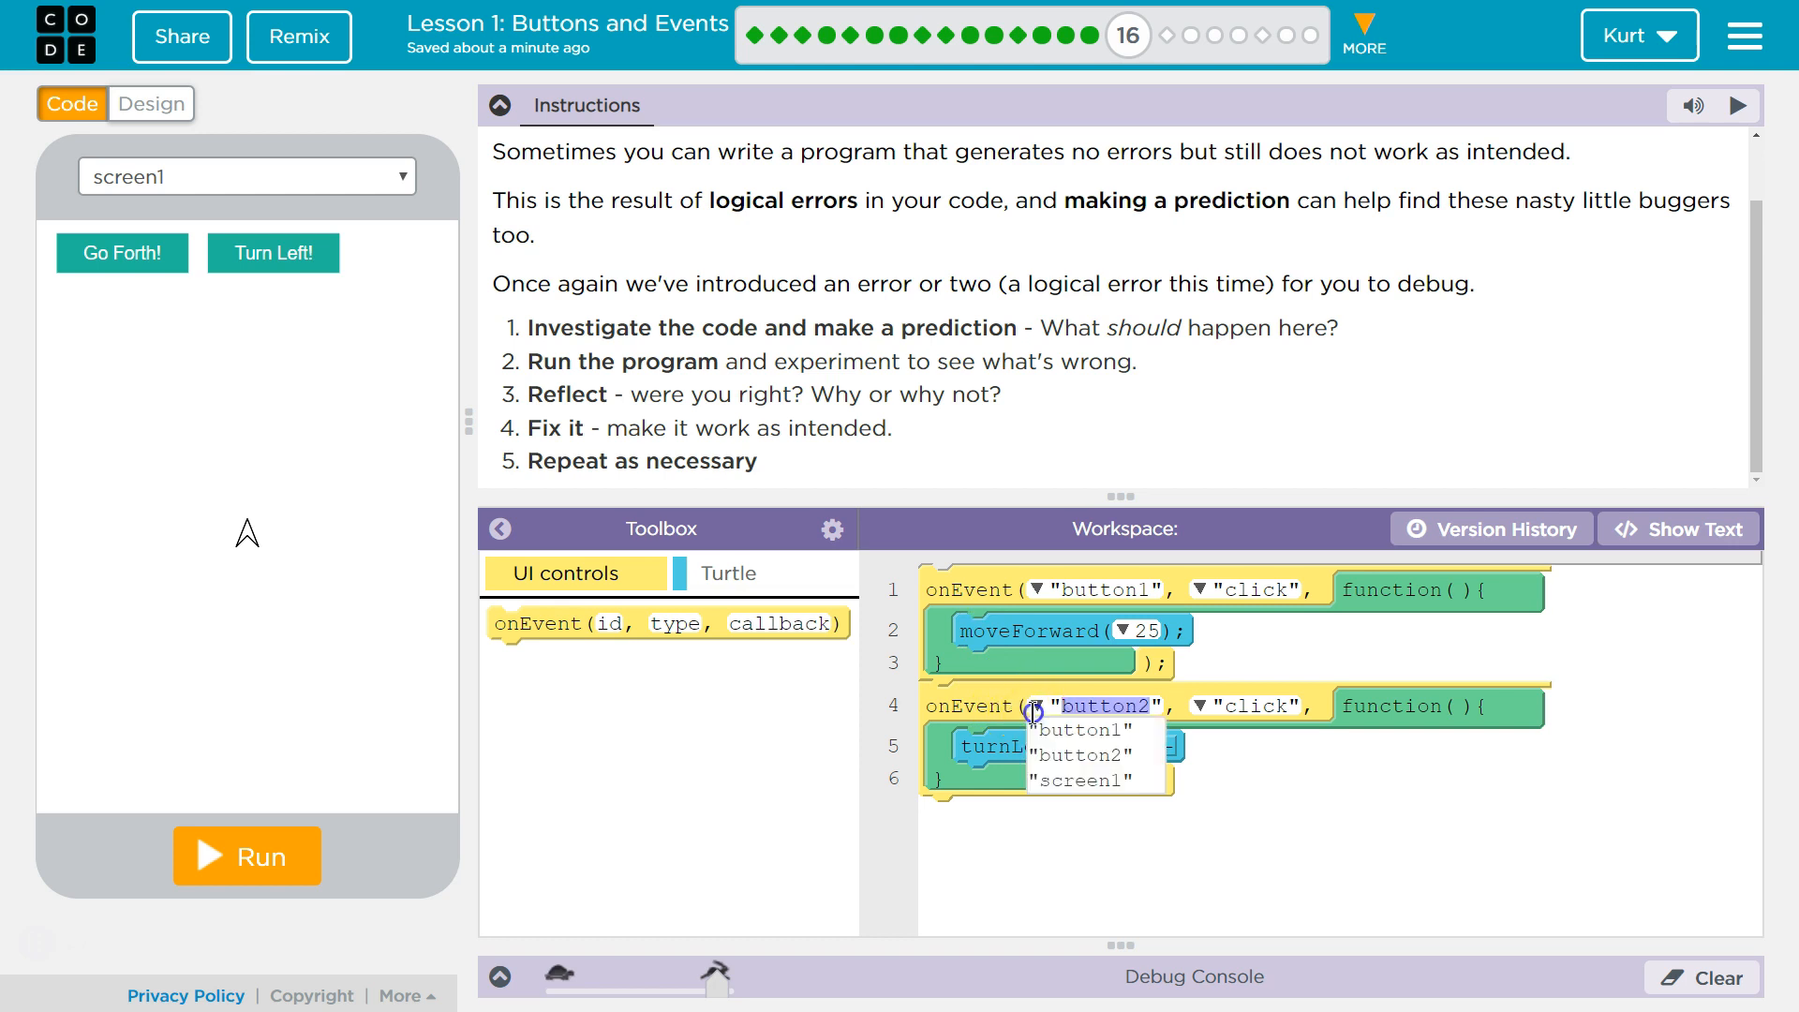
mouse_move(1267, 643)
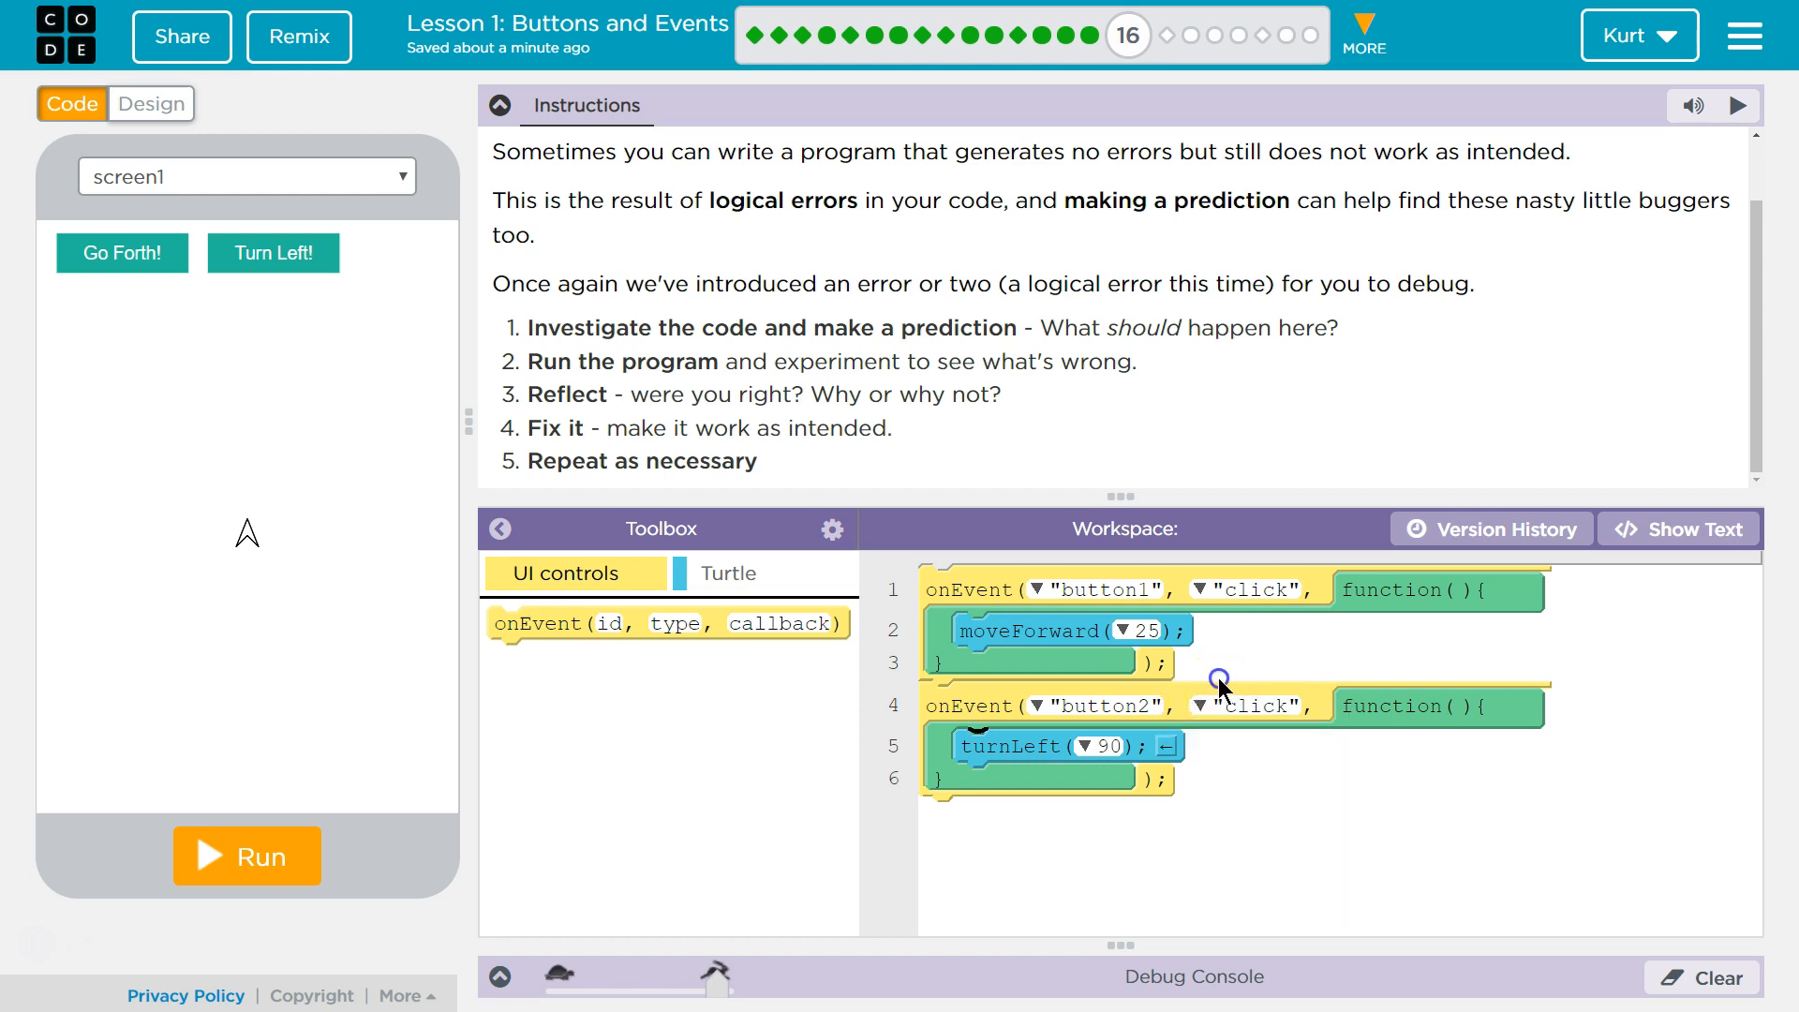
mouse_move(524, 606)
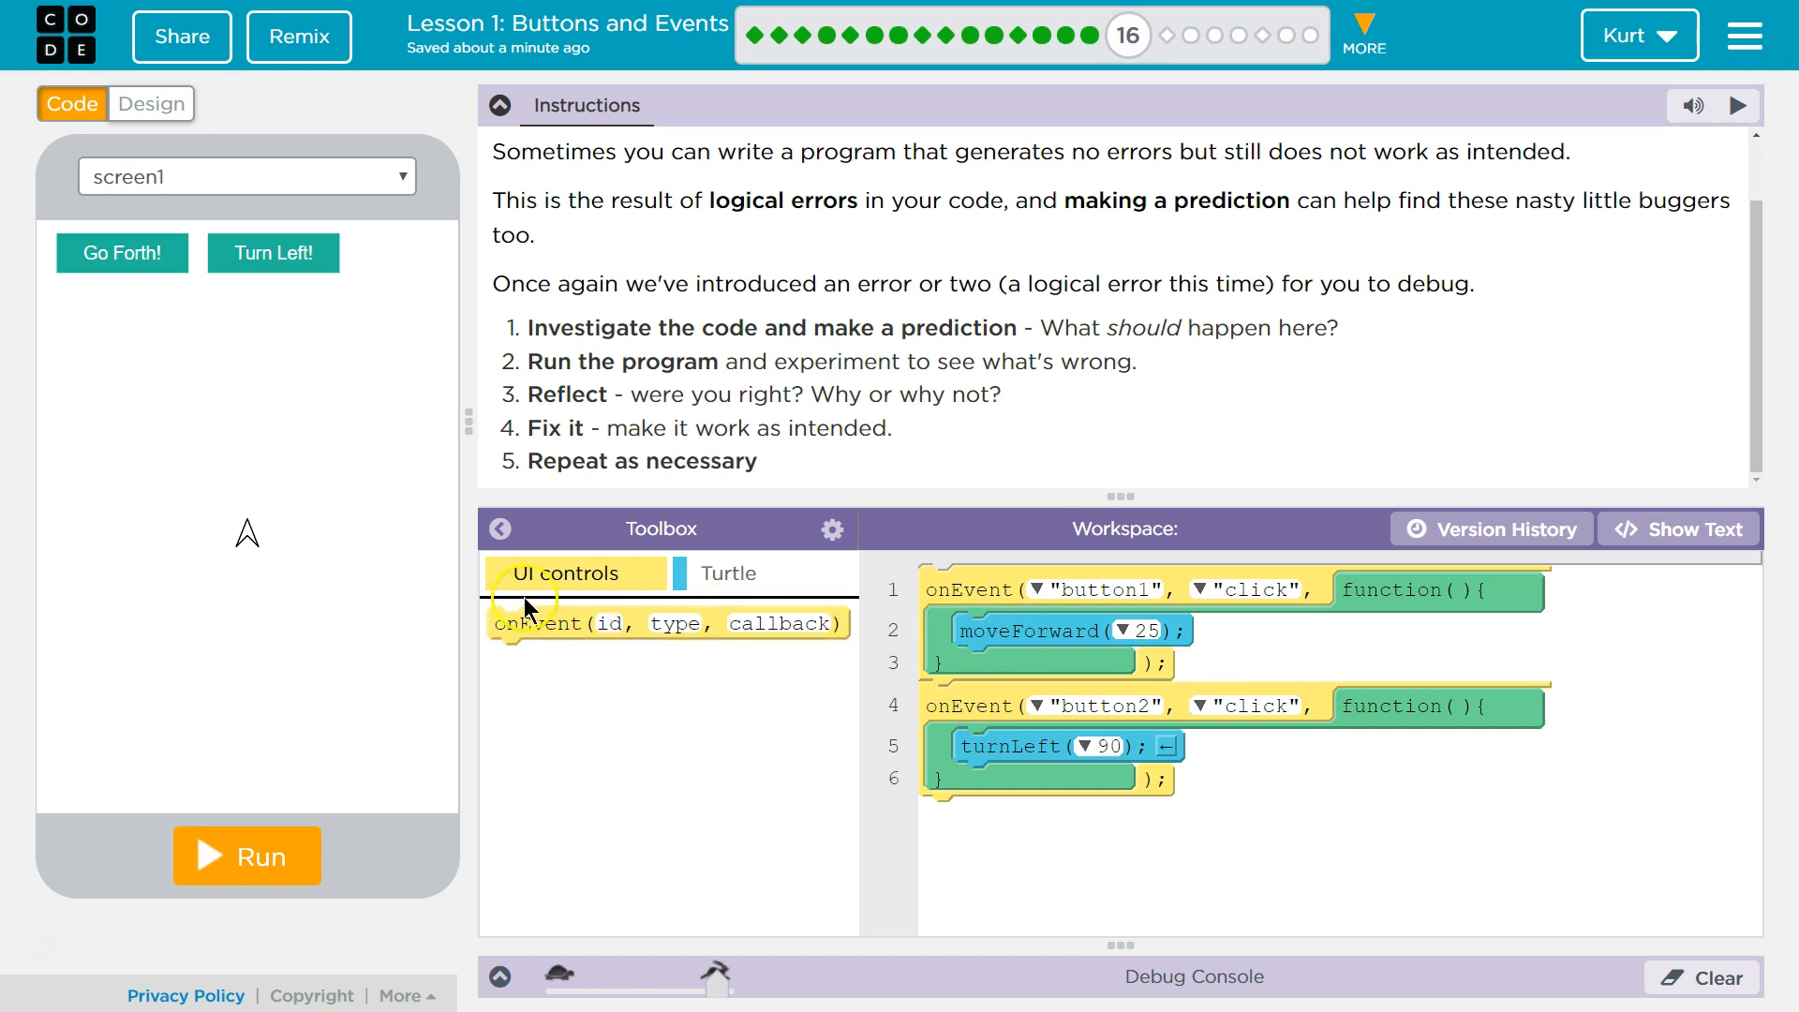
mouse_move(178, 165)
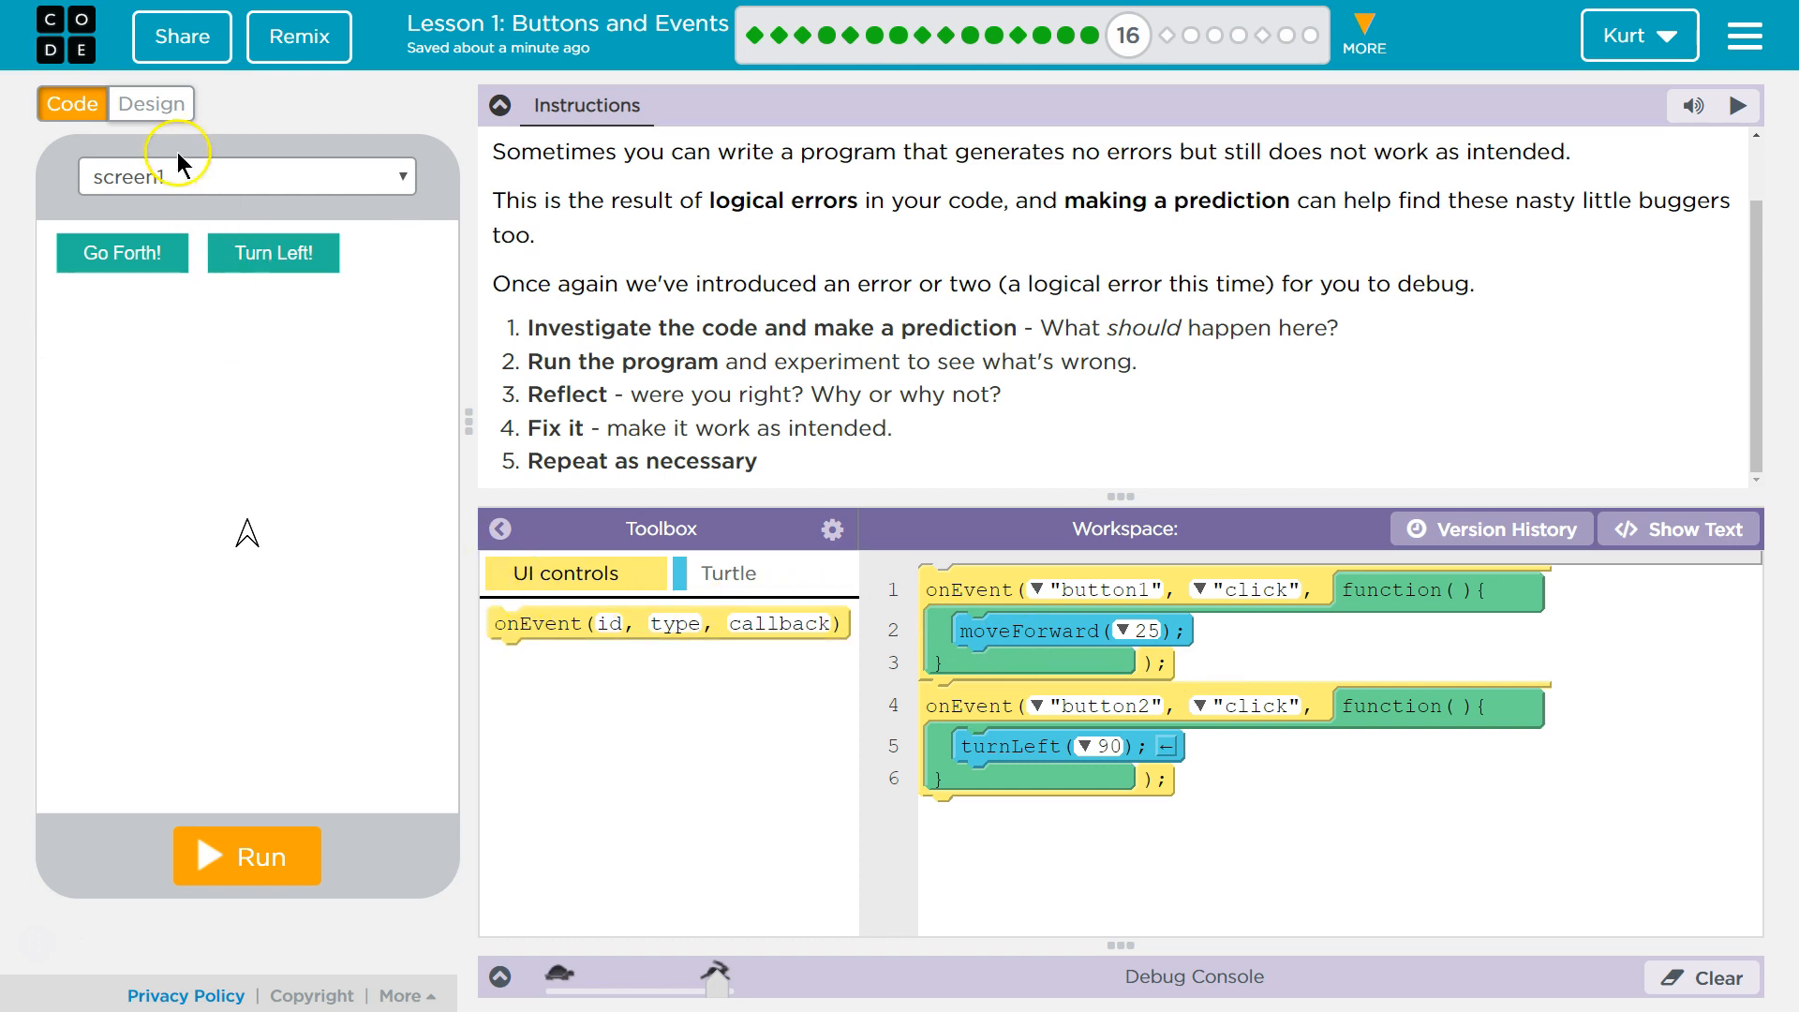
- In Design mode, inspect Go Forth! (button2) and Turn Left! (button1) ids
click(150, 103)
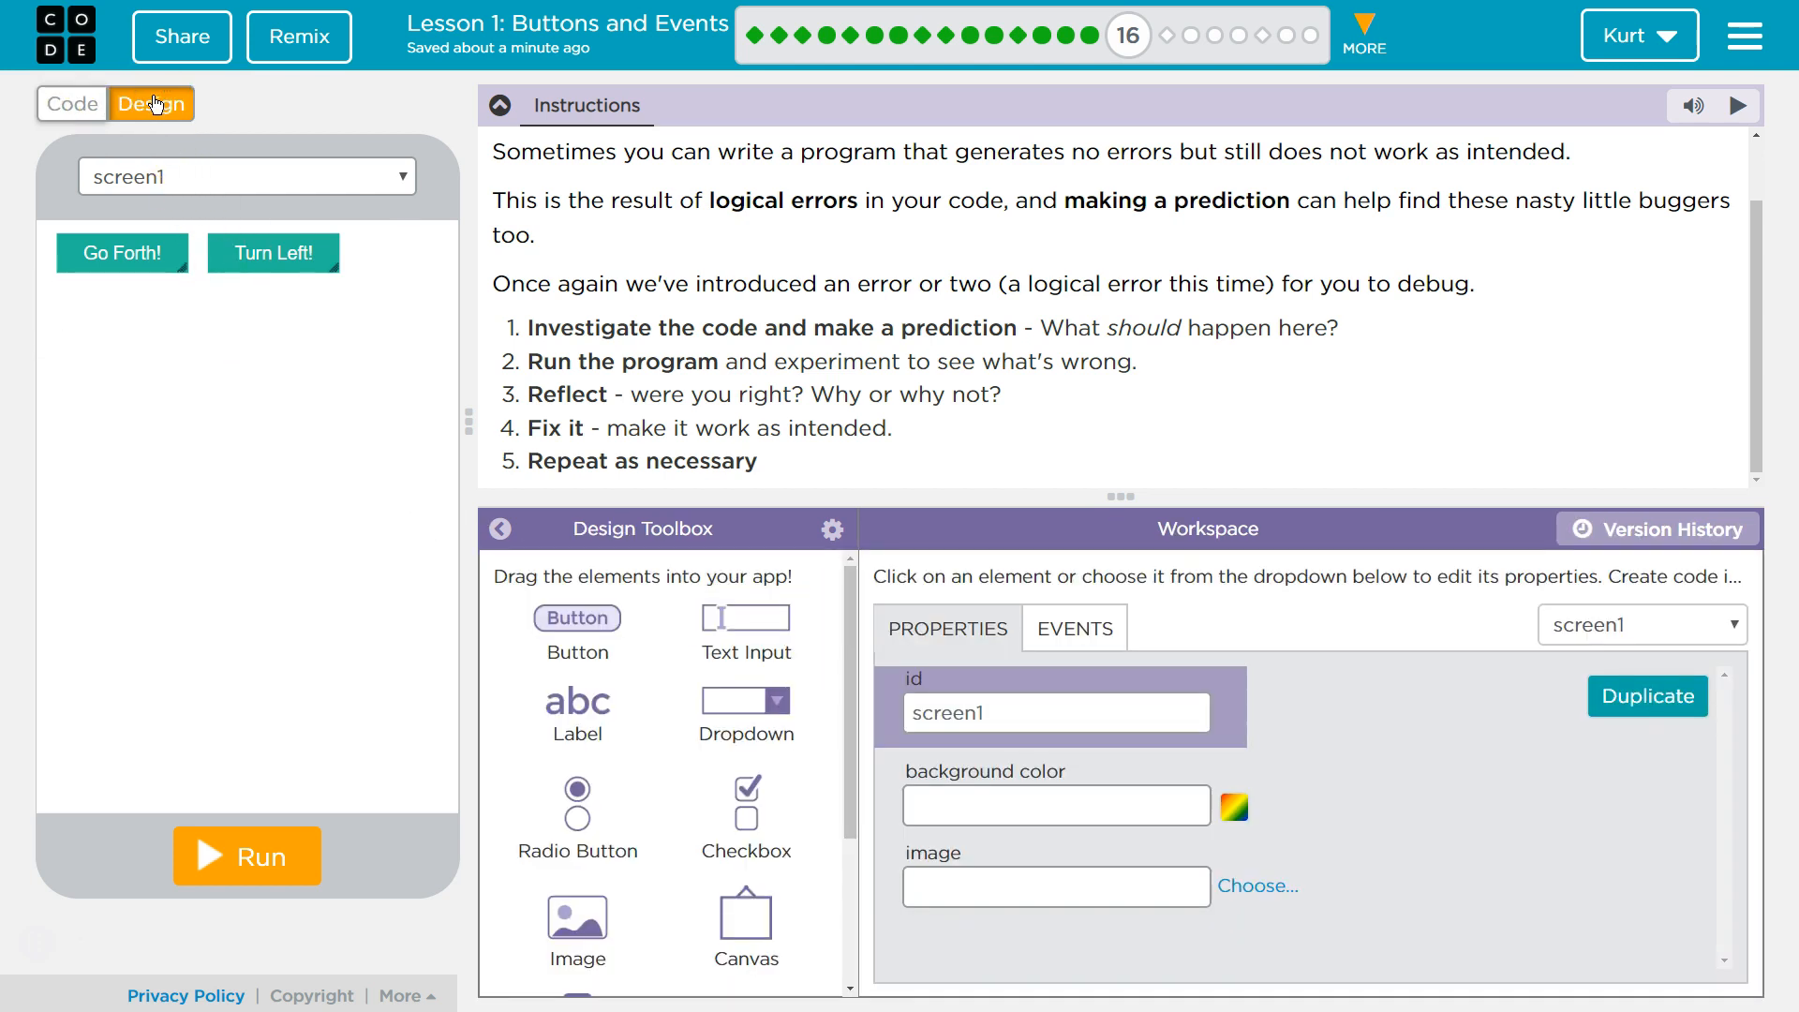
mouse_move(124, 253)
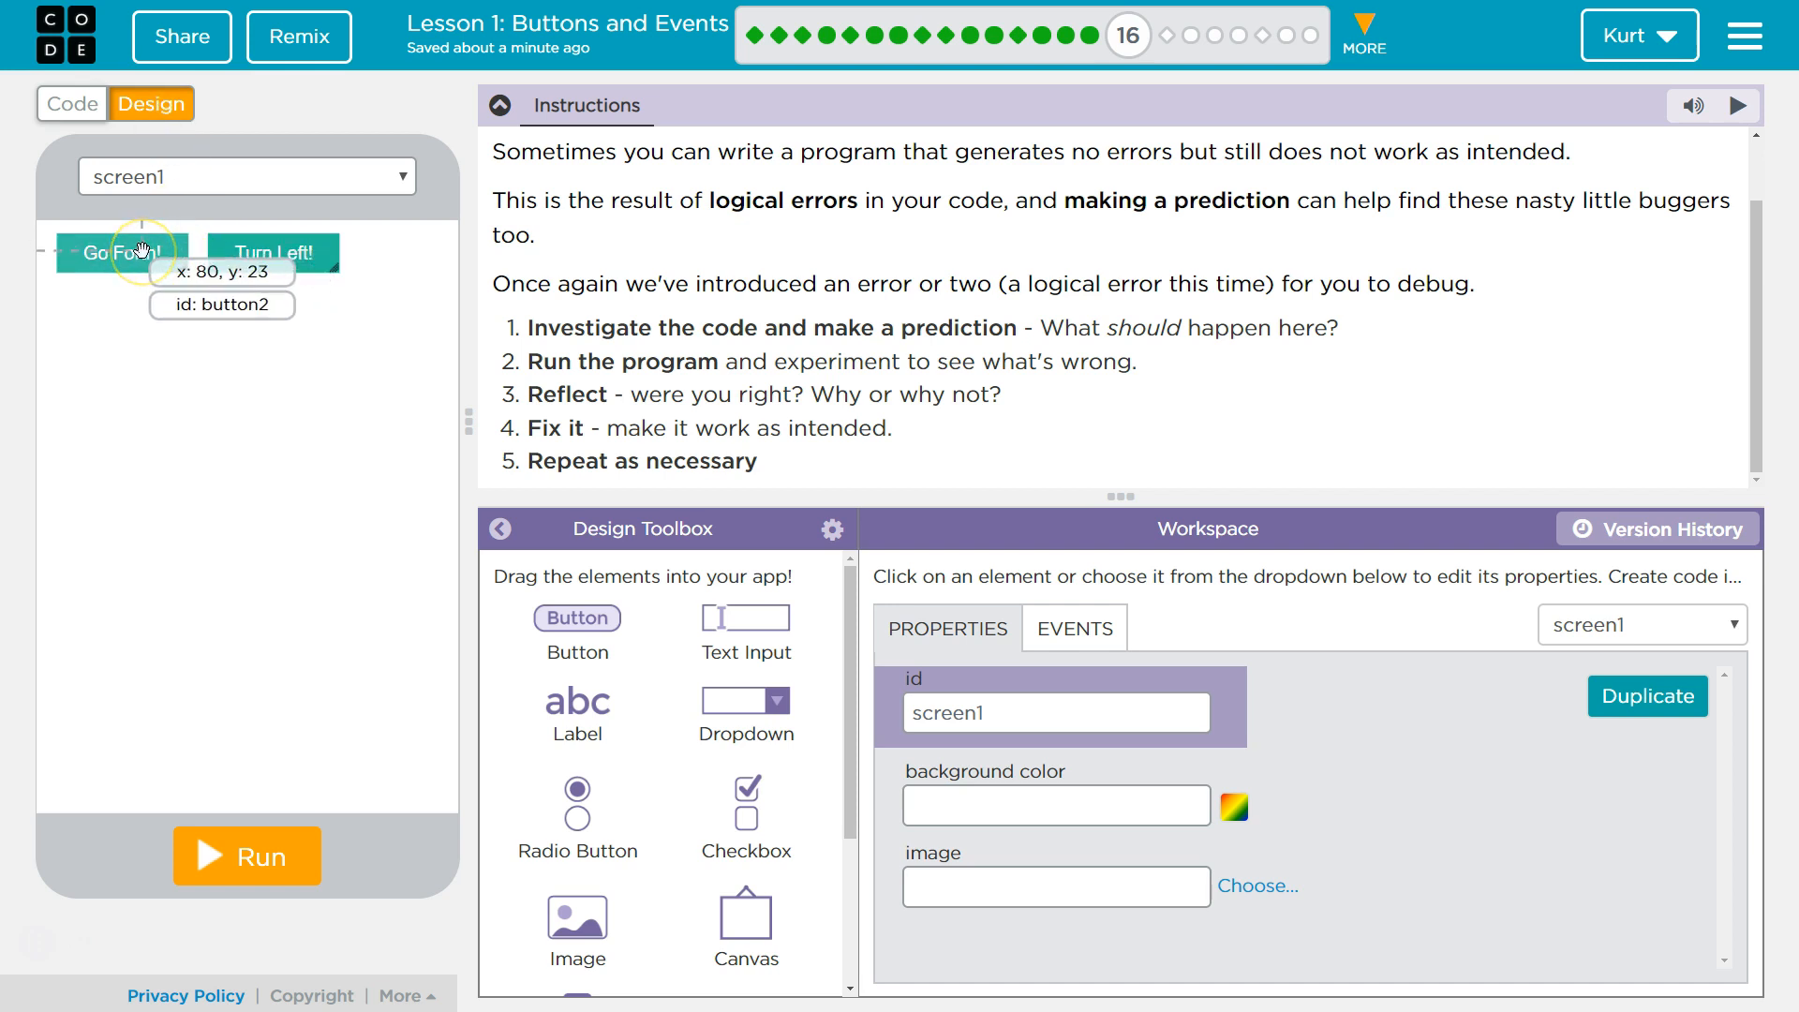
click(114, 253)
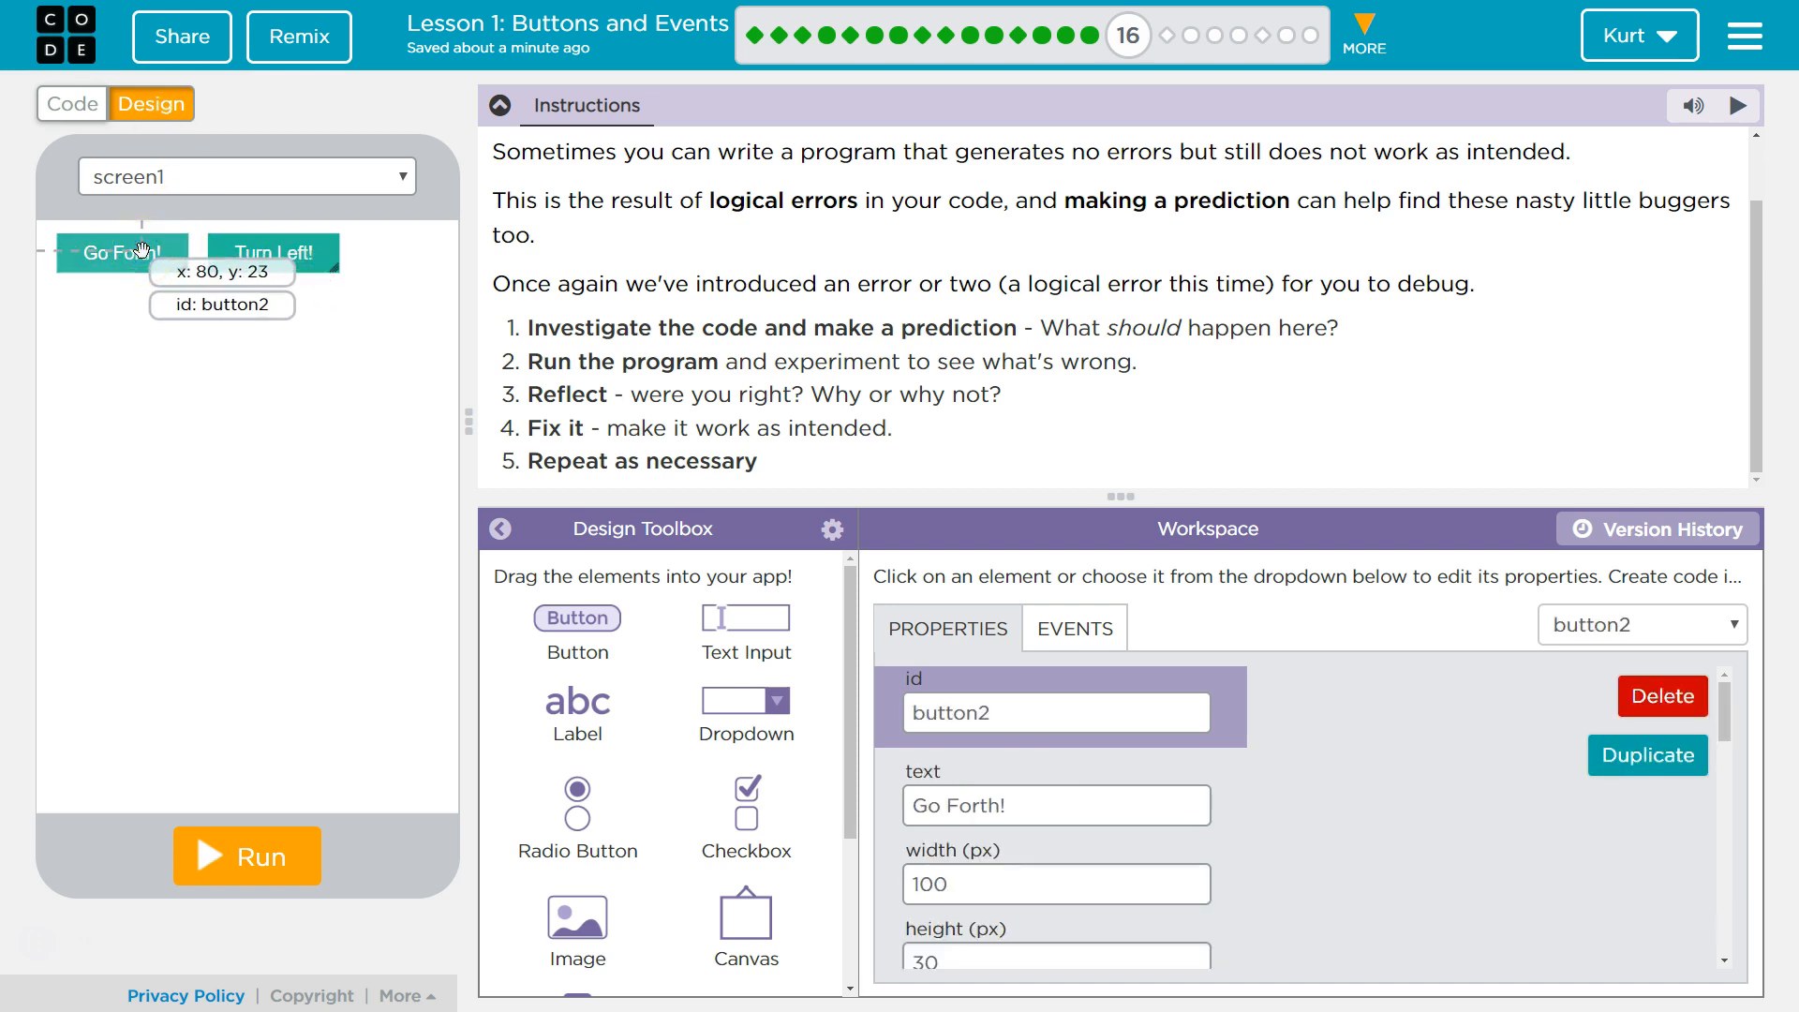
mouse_move(273, 253)
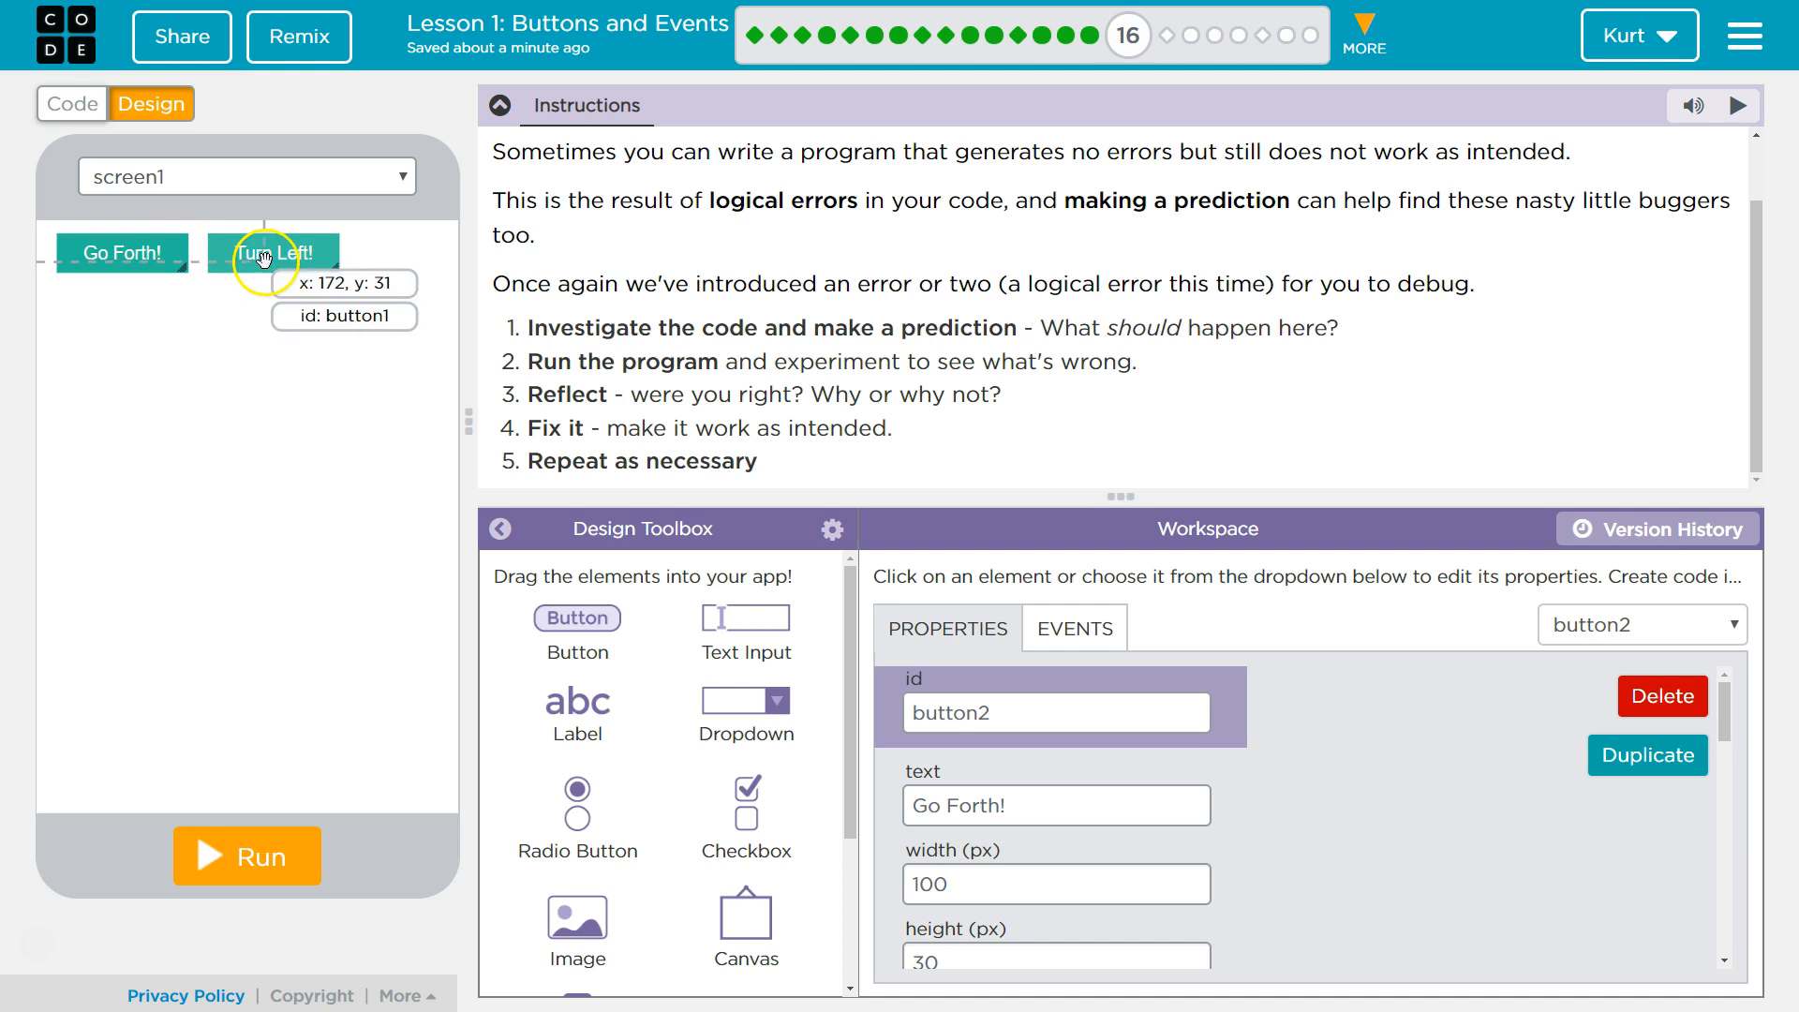
click(273, 253)
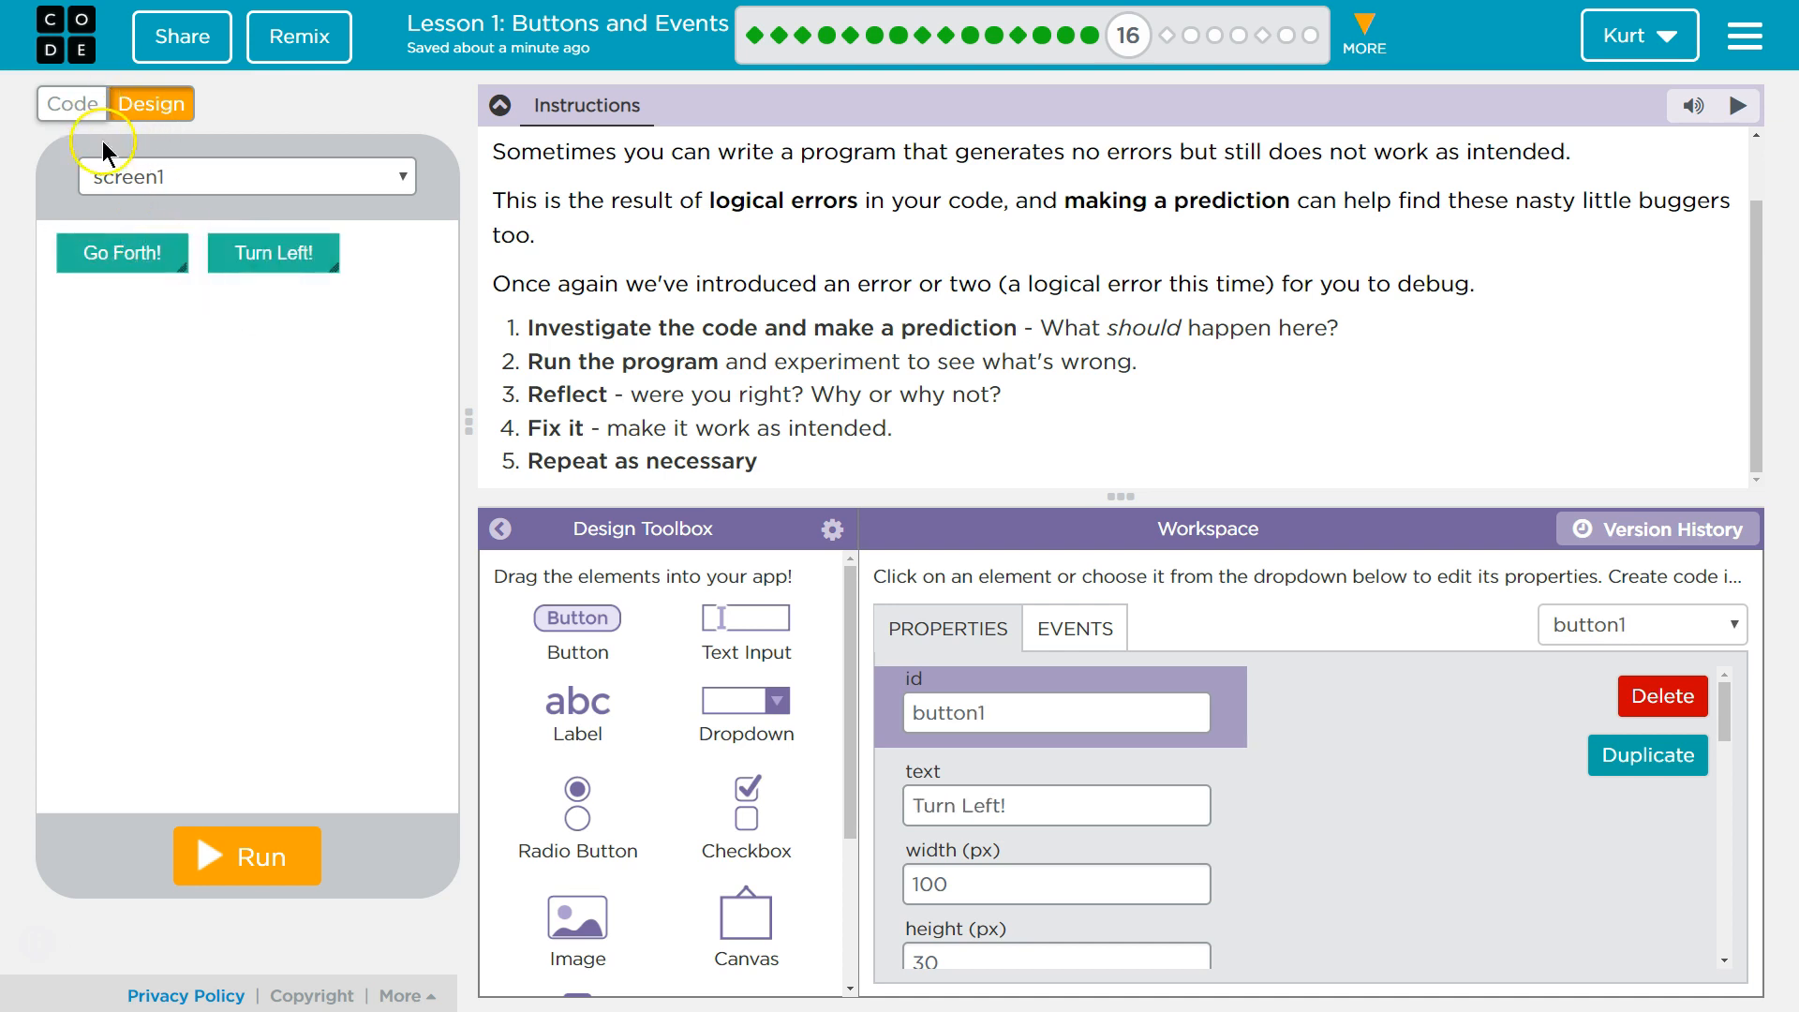
click(120, 254)
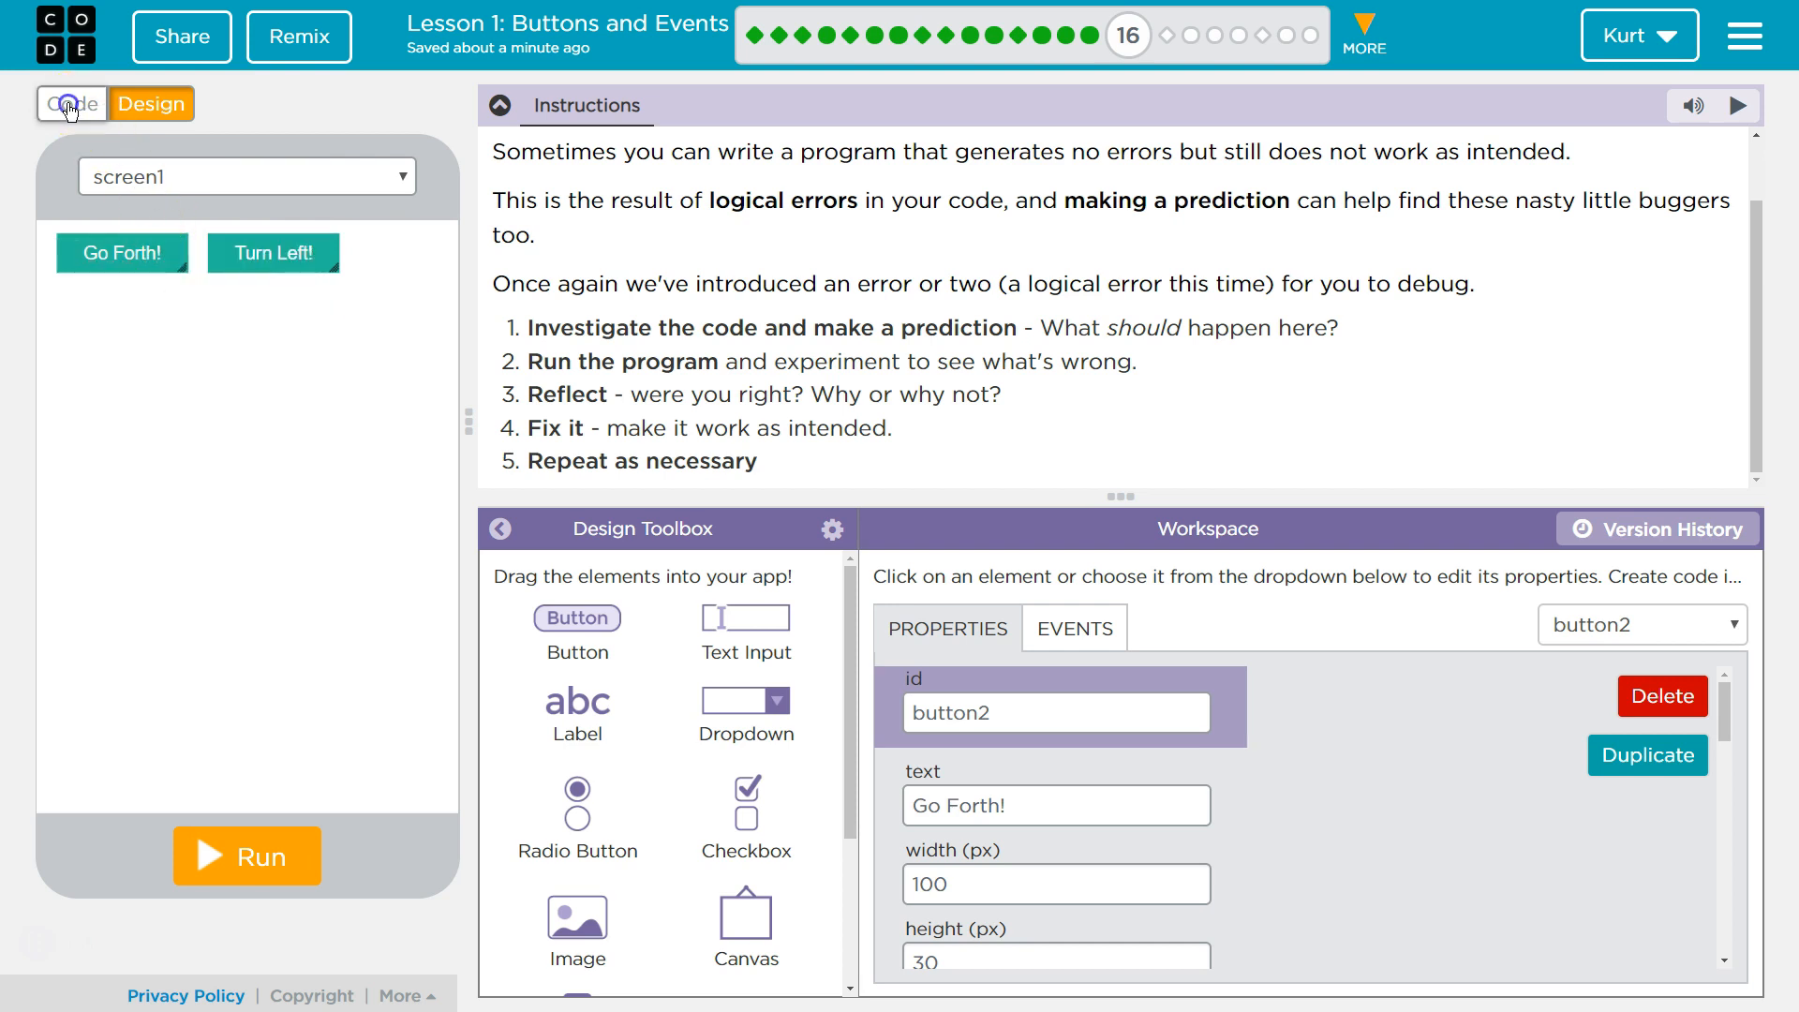
- Return to the Code workspace showing the two button click handlers
click(73, 103)
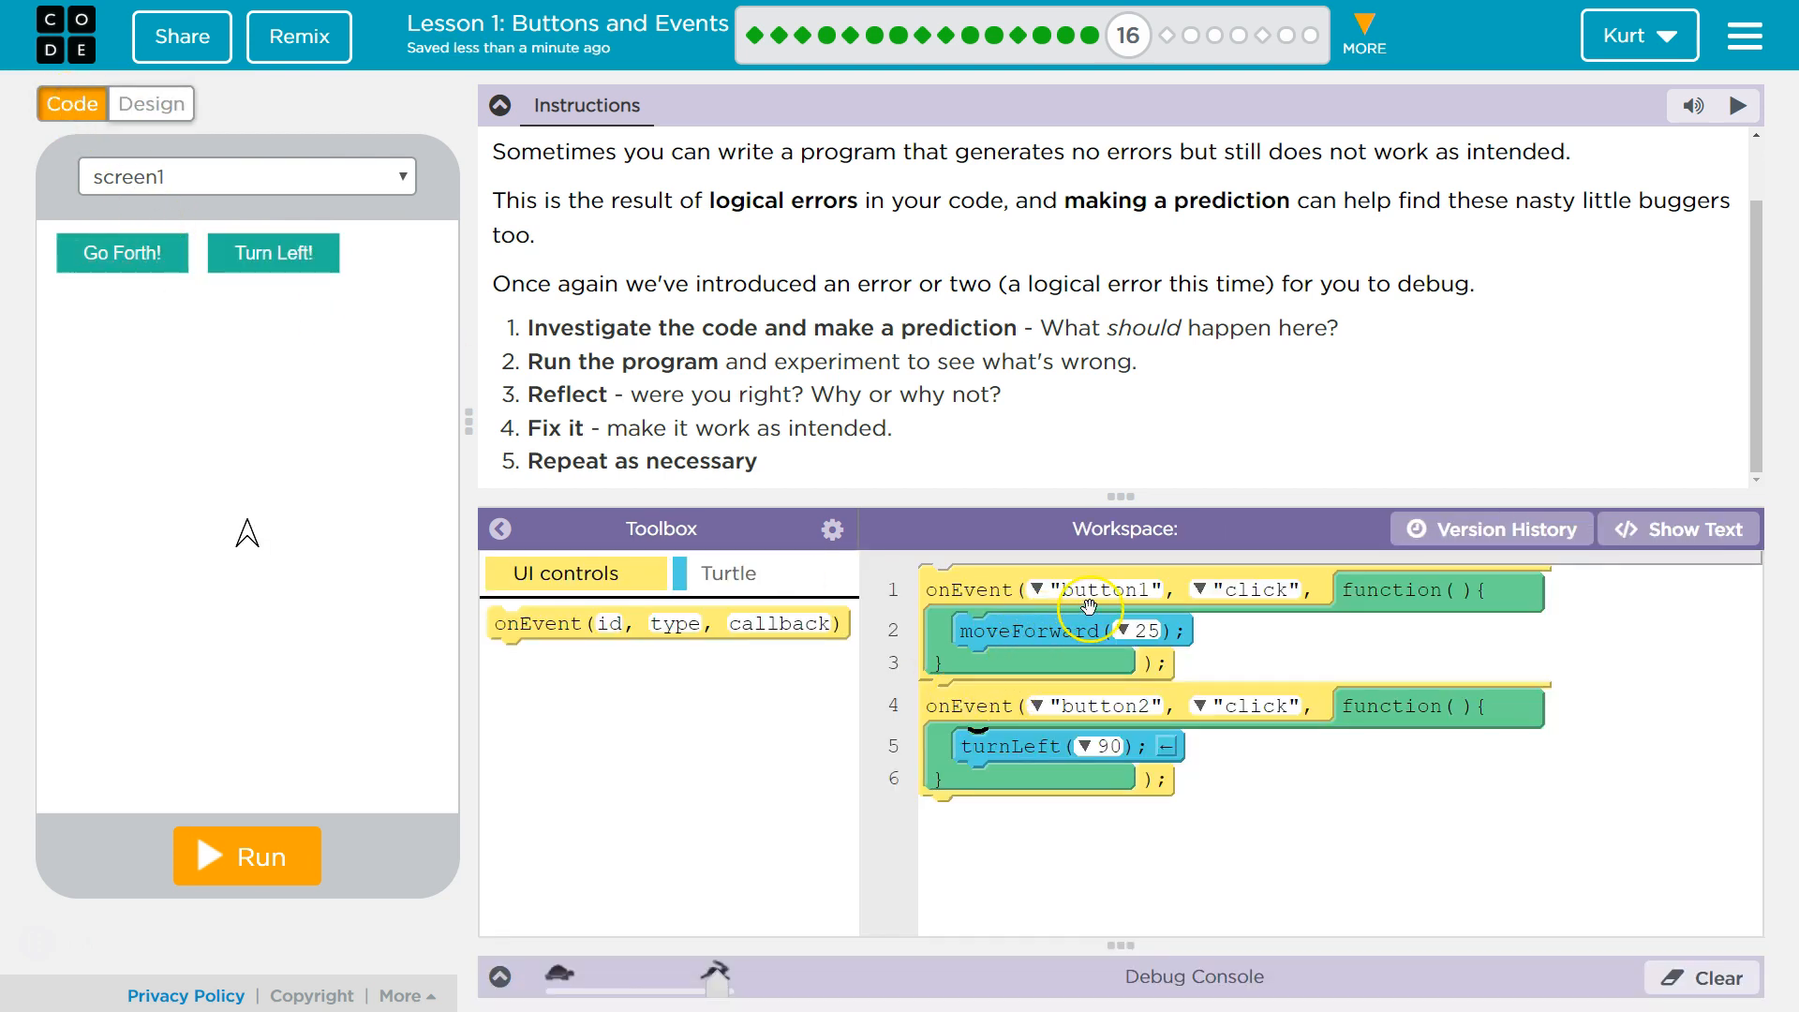
mouse_move(1072, 620)
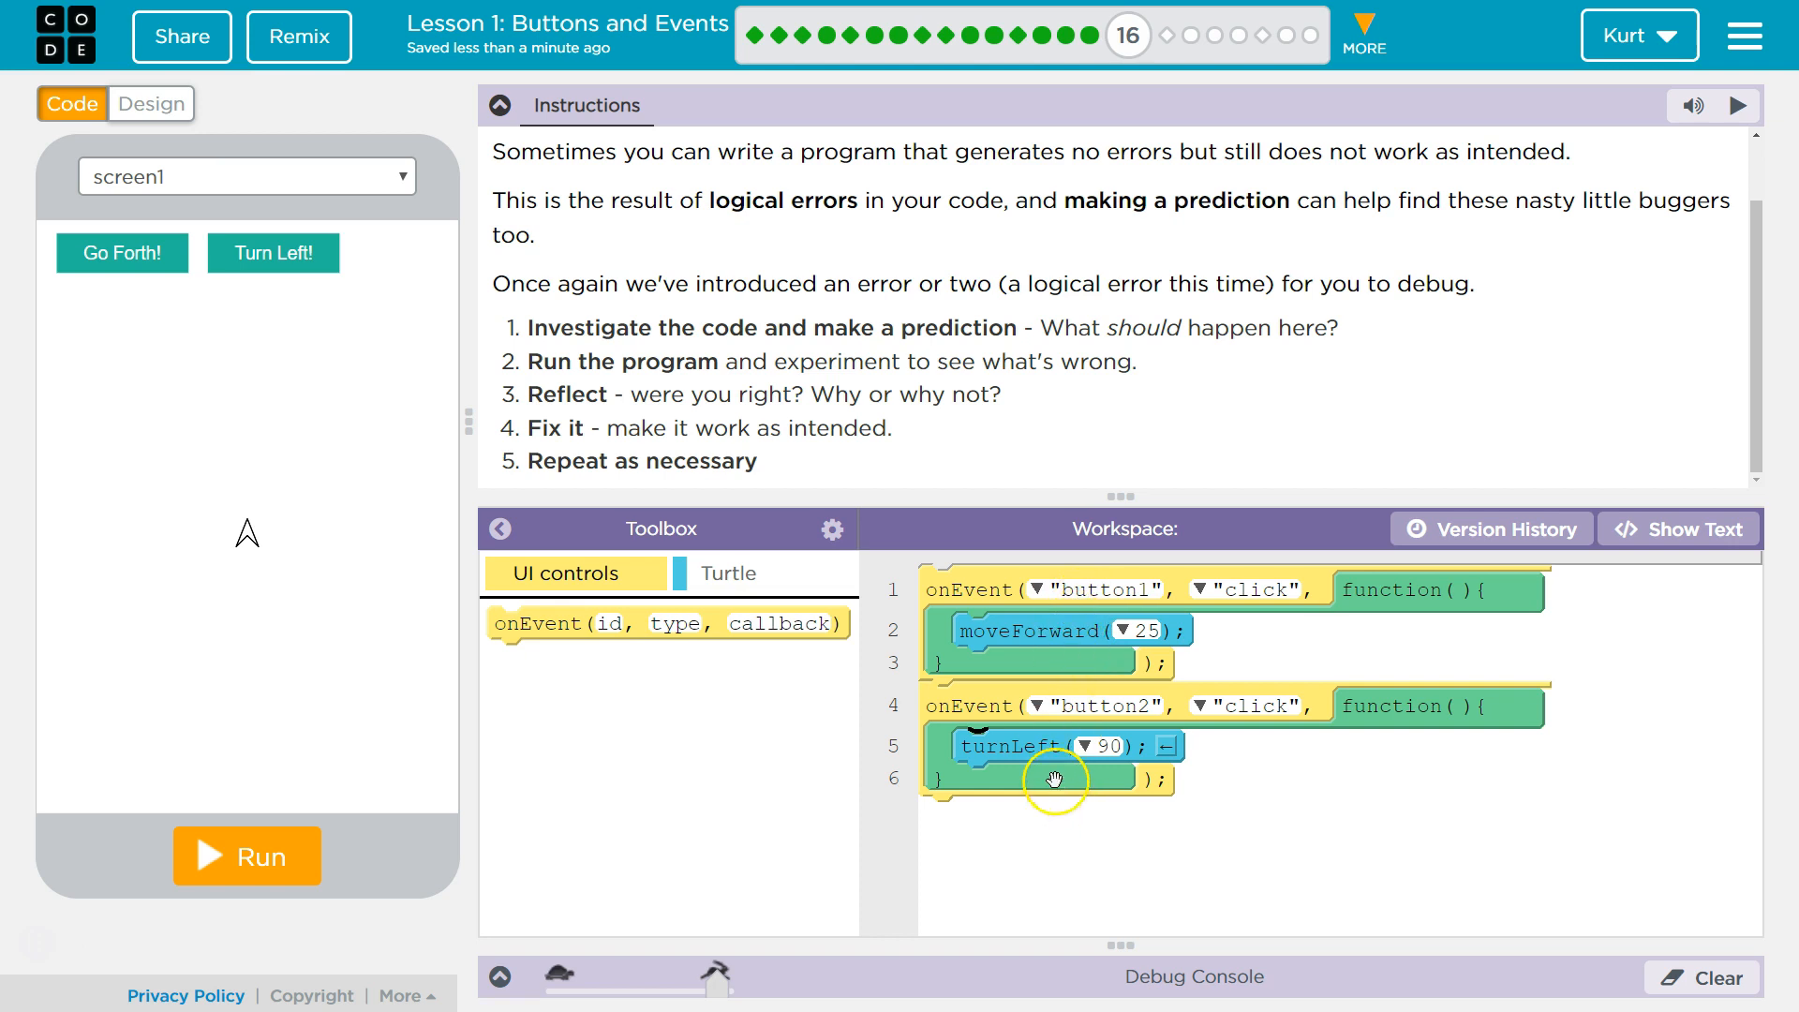
mouse_move(1042, 757)
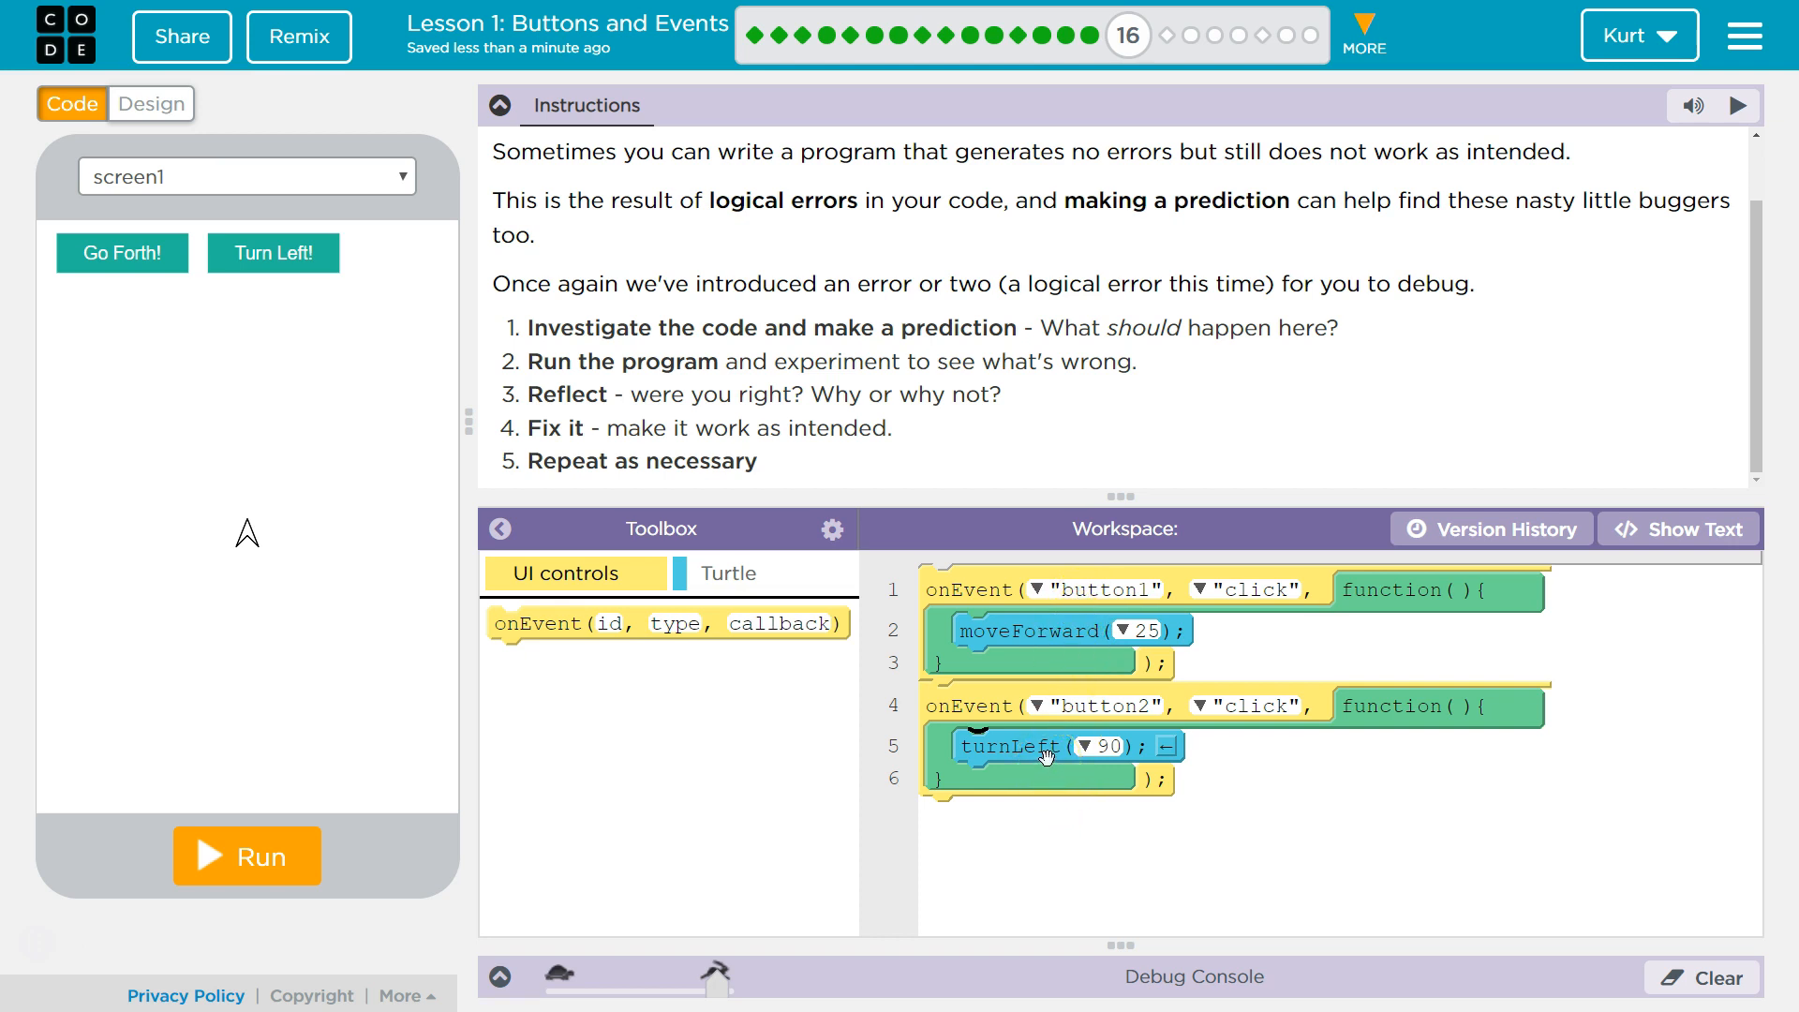
- Run the app and test Go Forth! and Turn Left!, seeing Go Forth! turn the turtle left
click(246, 855)
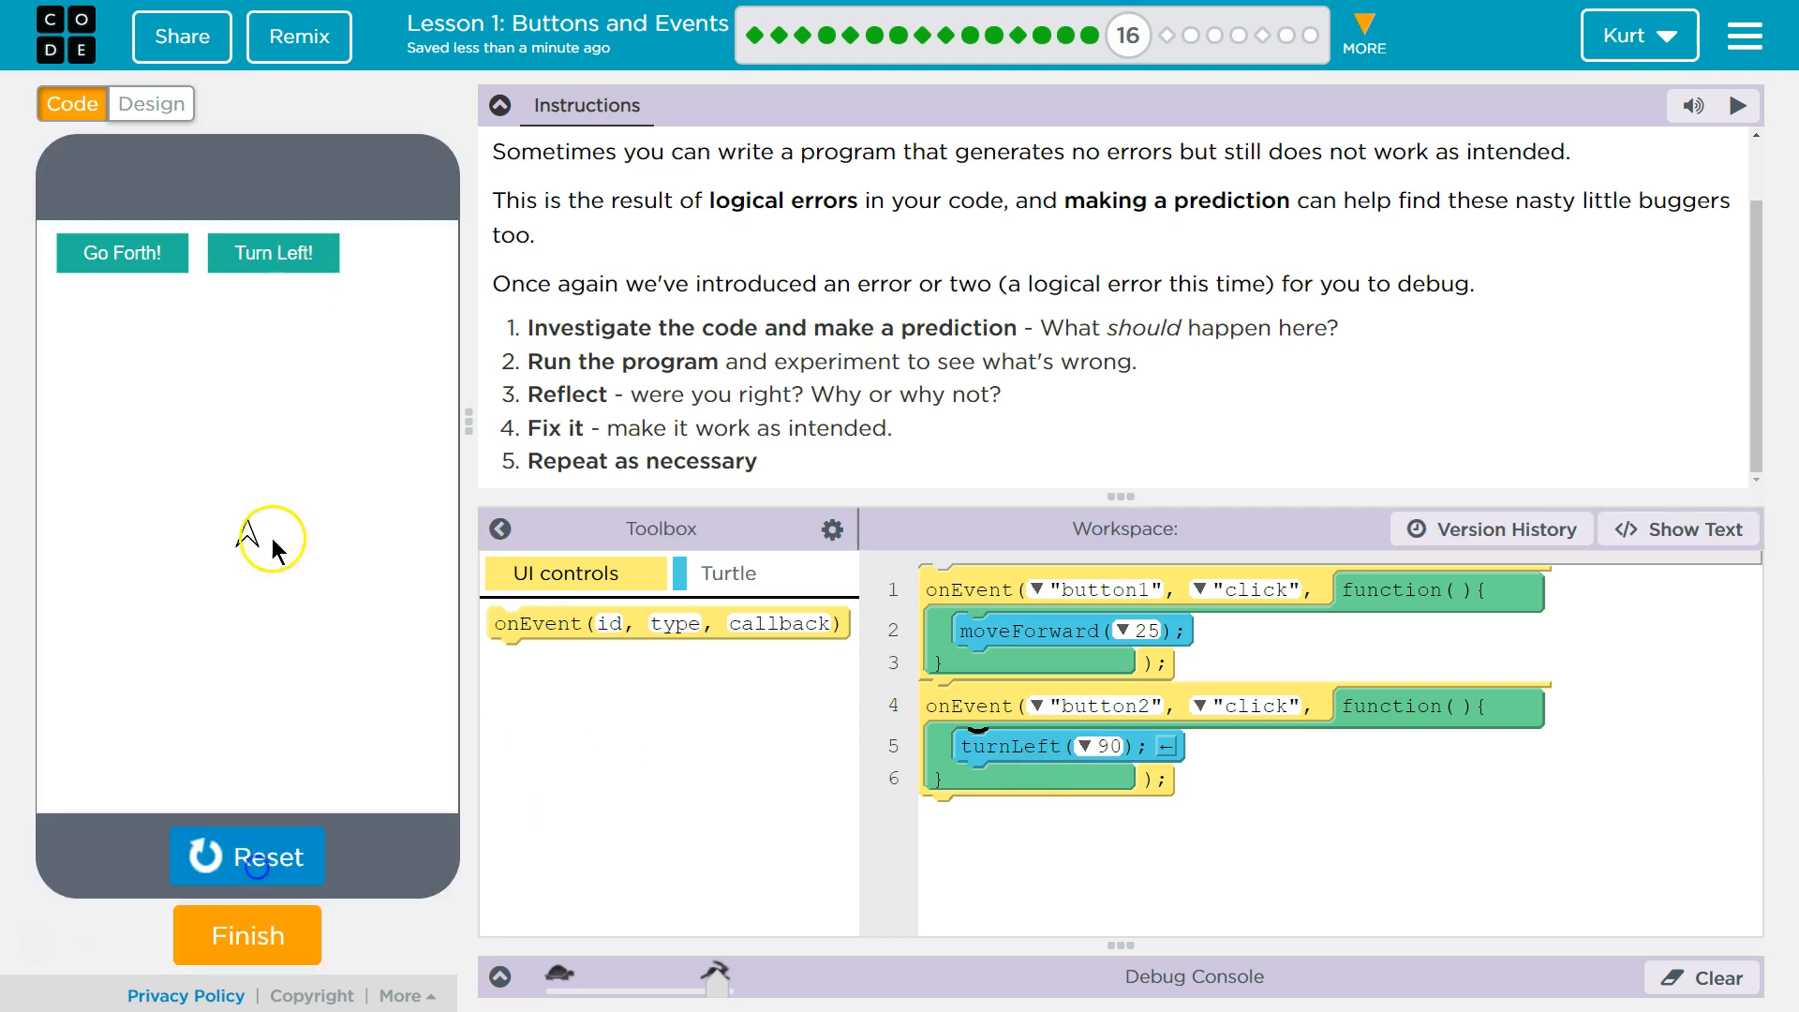
click(122, 253)
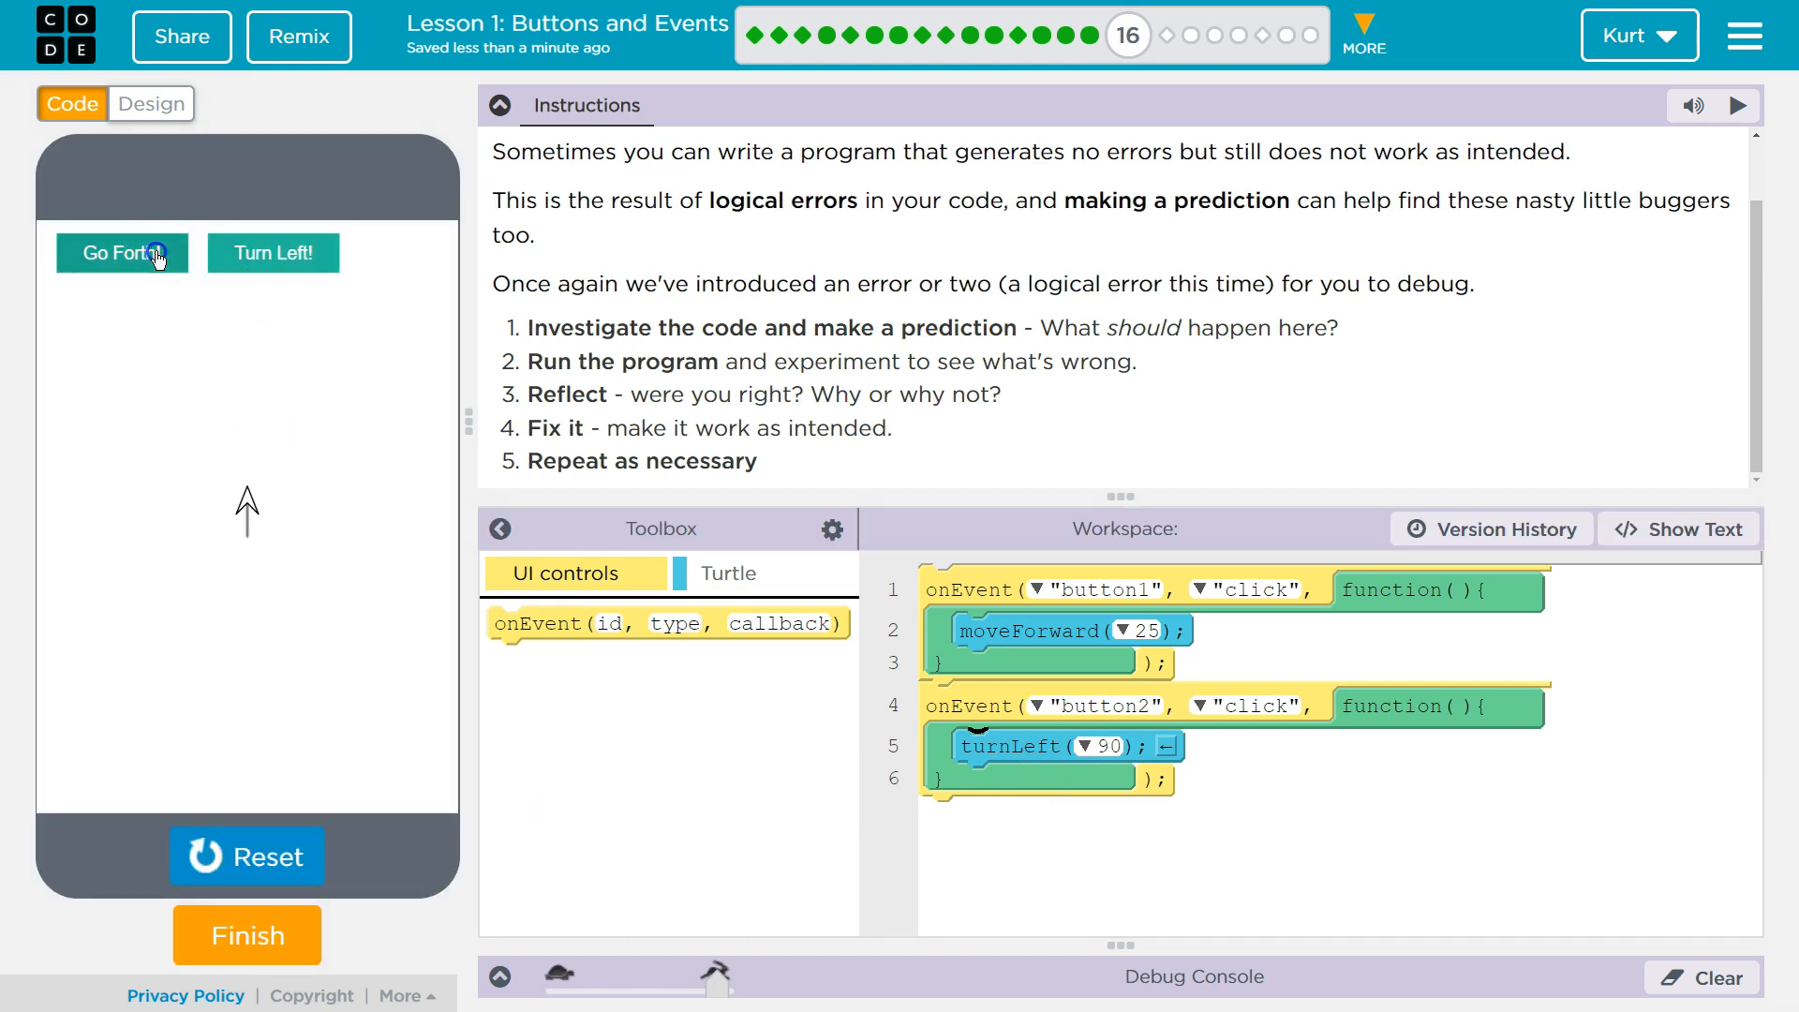
click(272, 253)
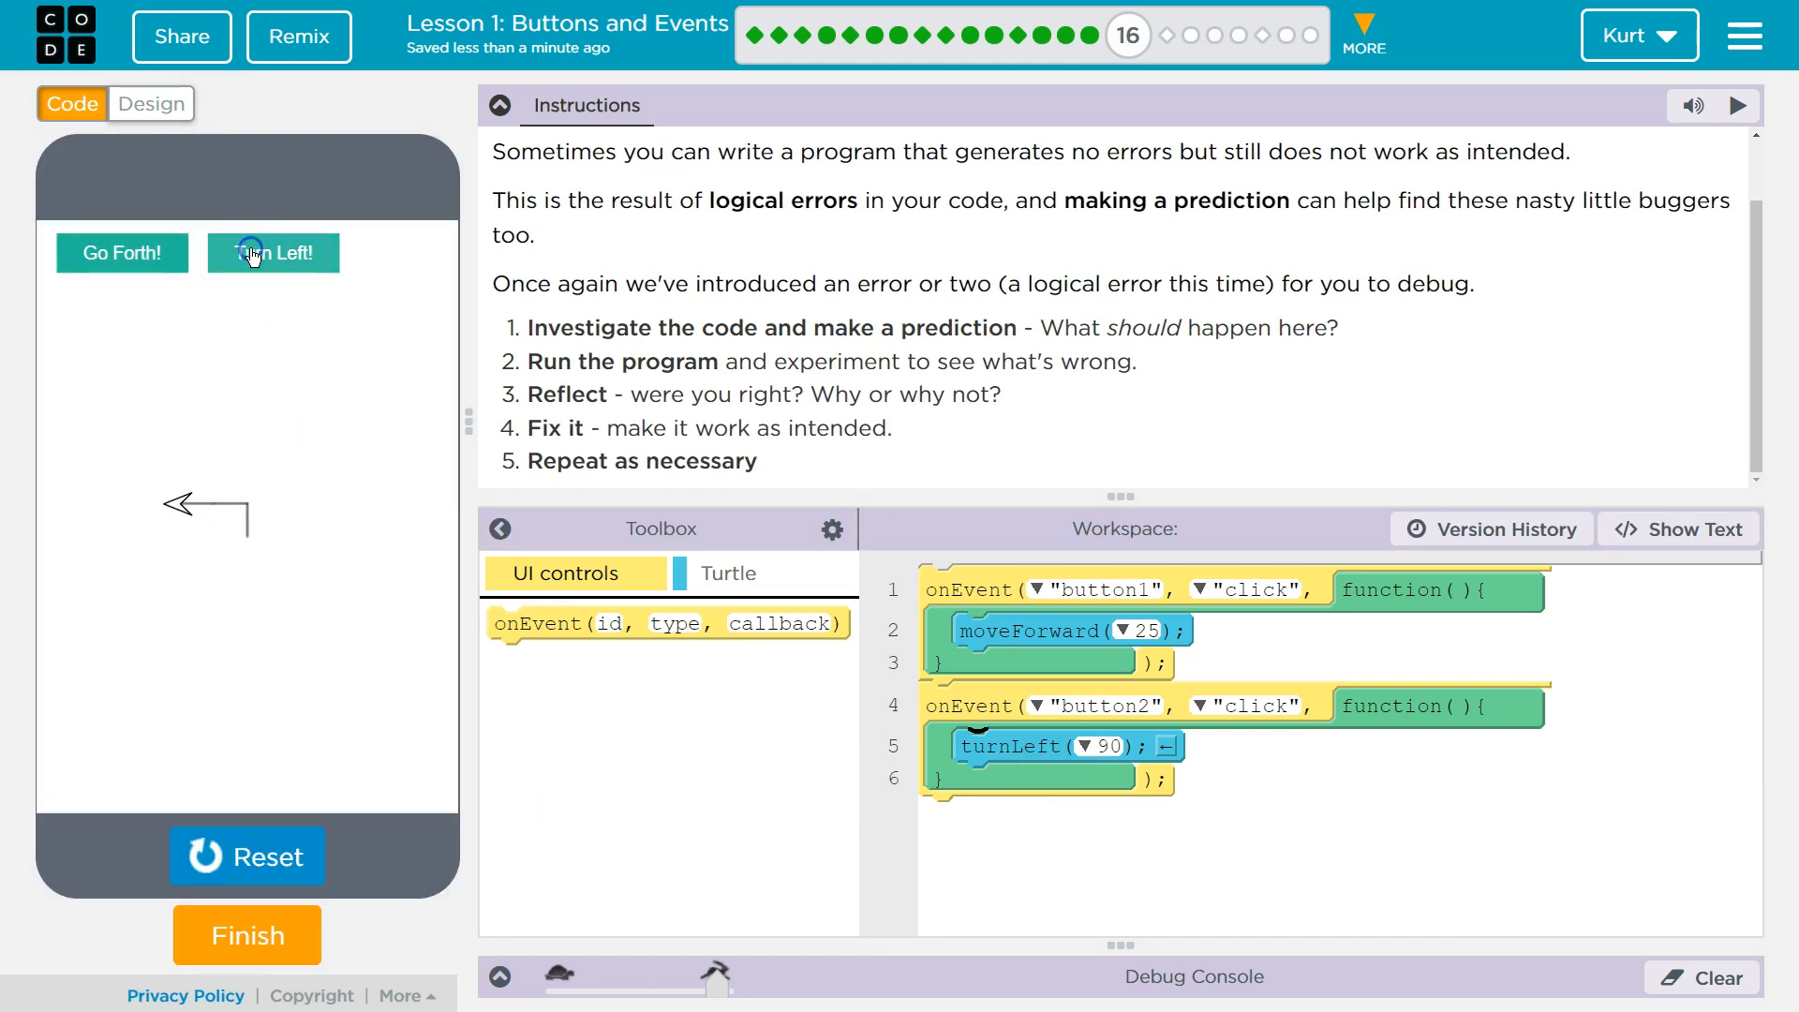